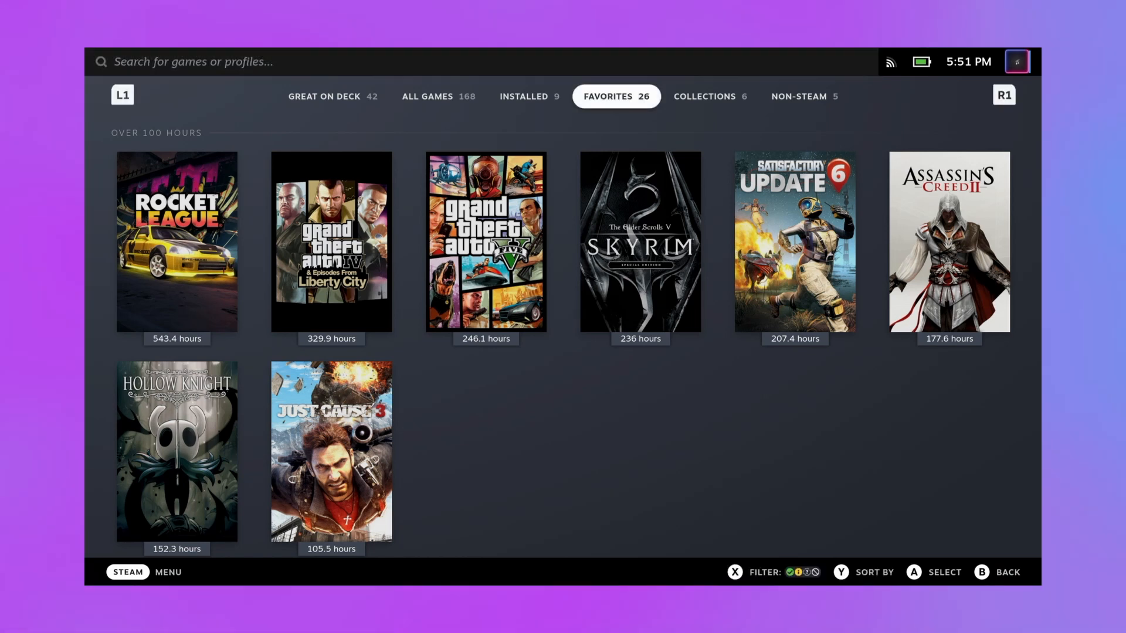
Step: From the STEAM menu's Power options, switch the Deck into Desktop Mode
left_click(128, 571)
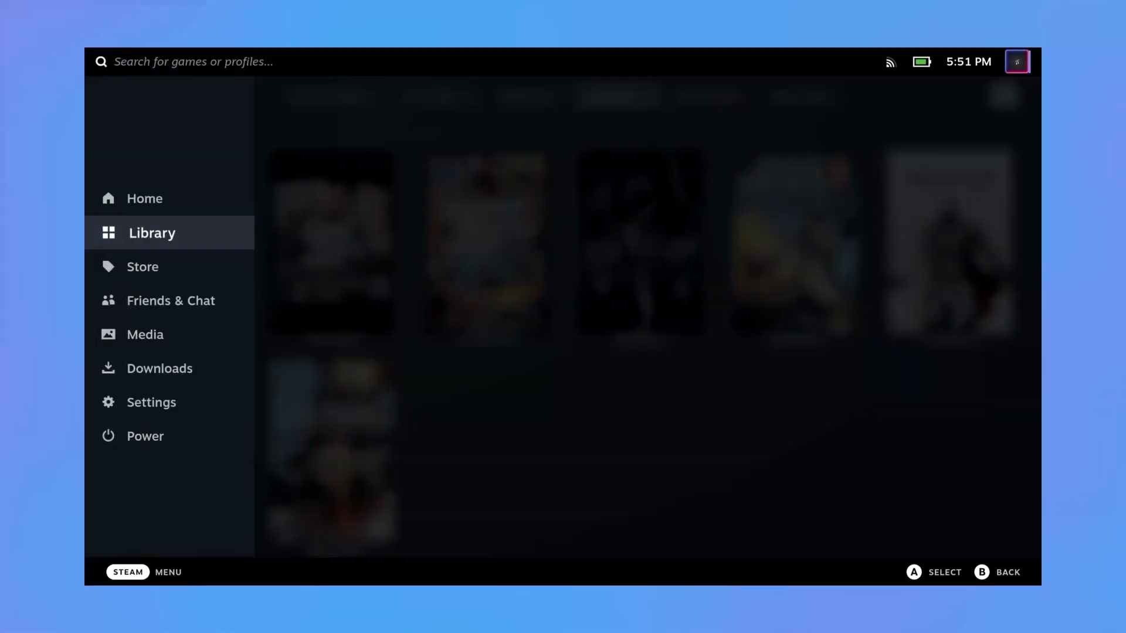
left_click(149, 335)
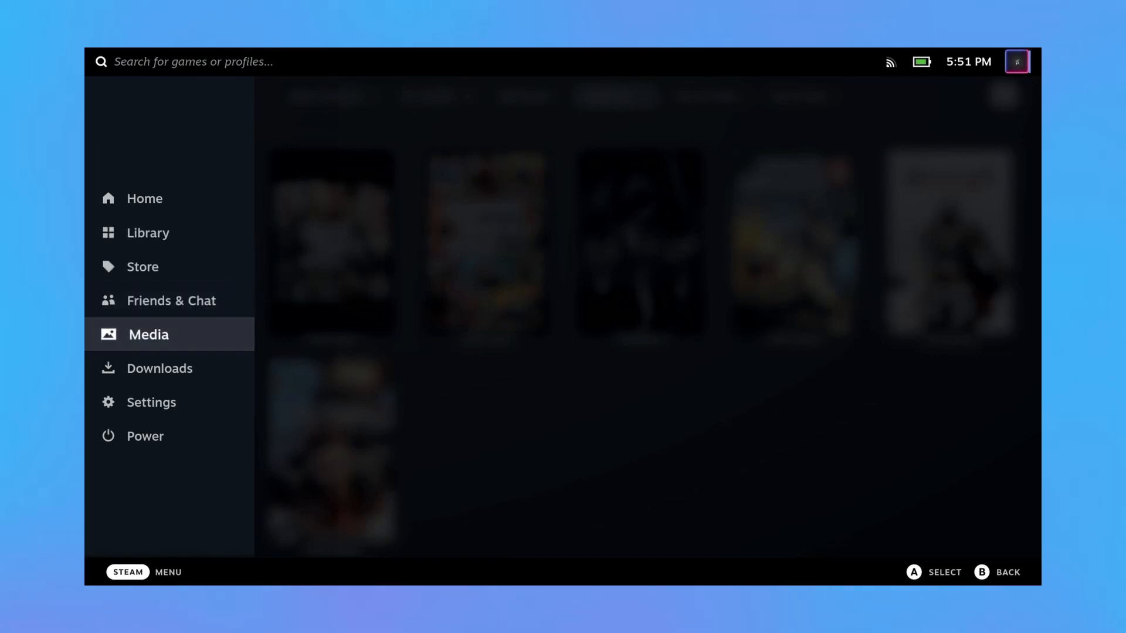
left_click(144, 437)
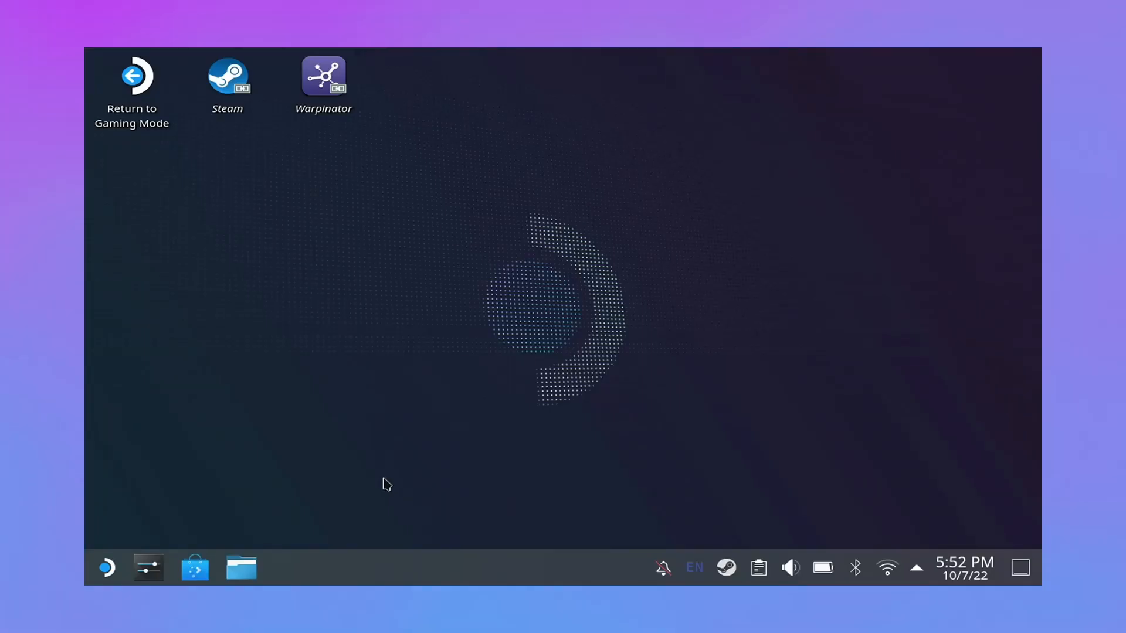
mouse_move(85, 525)
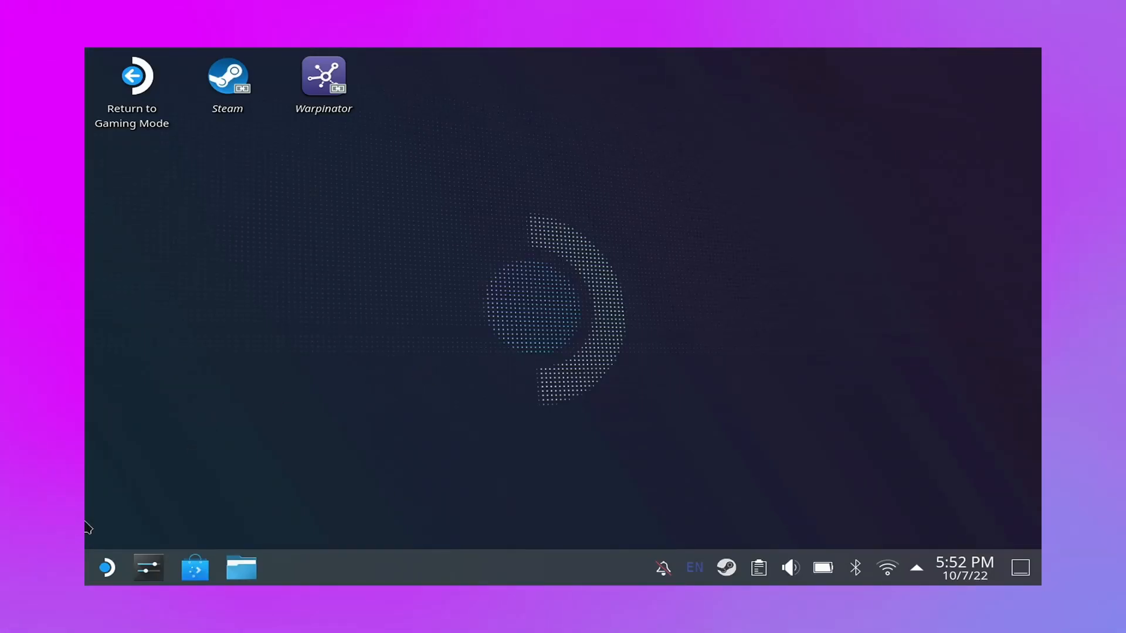
Step: Launch the Discover software store from the application launcher's Favorites
left_click(106, 568)
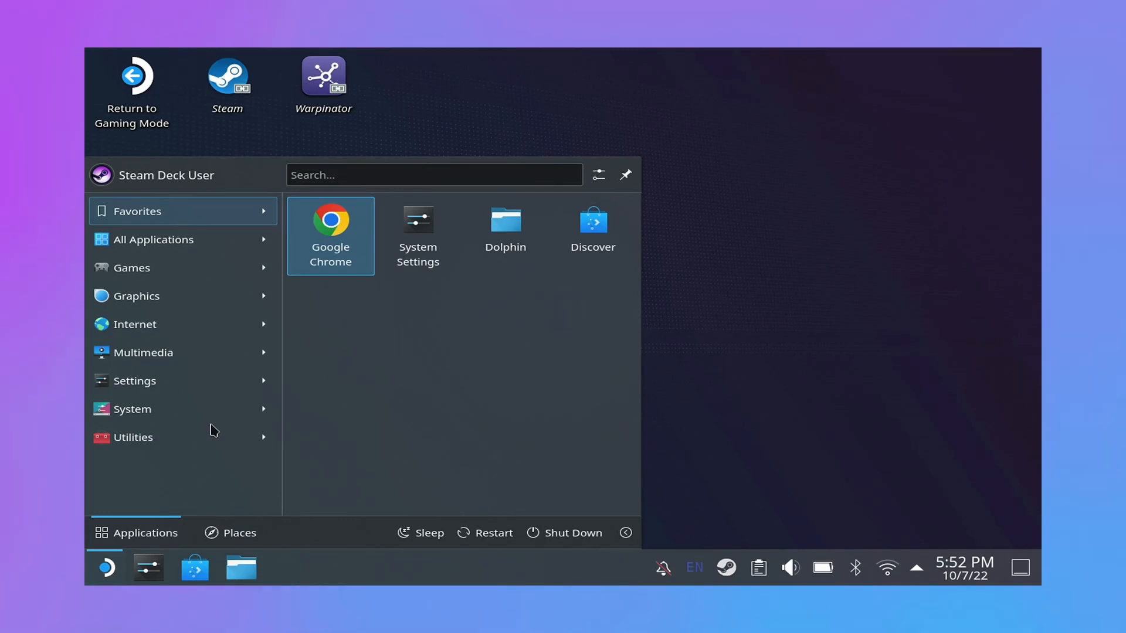
left_click(592, 222)
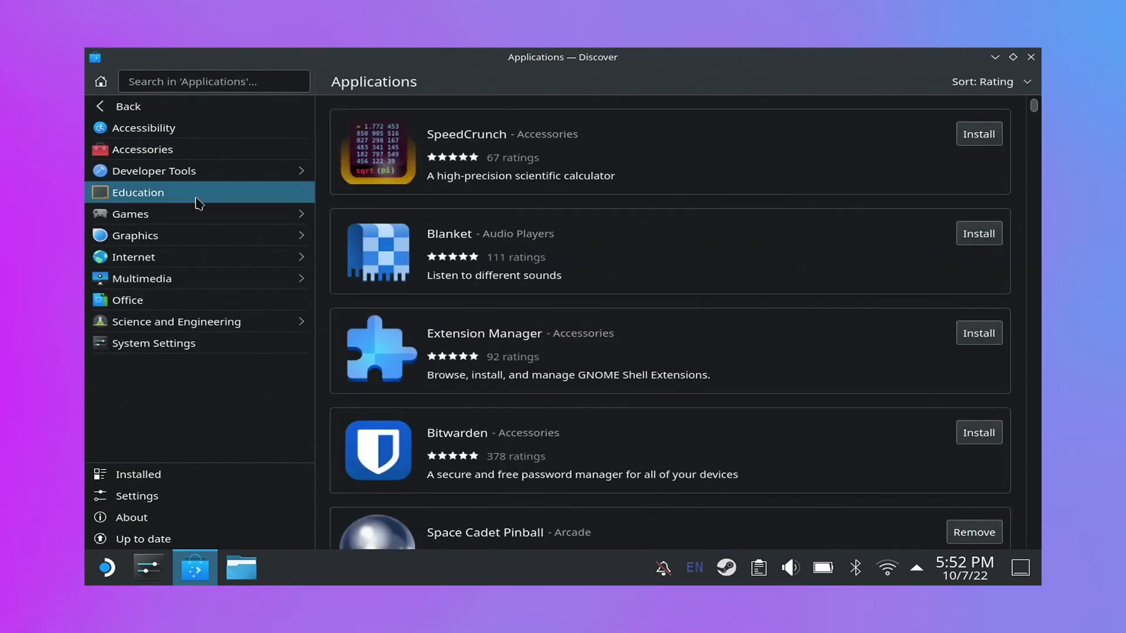
Step: Browse Games › Emulators and open the RetroDECK detail page
left_click(130, 214)
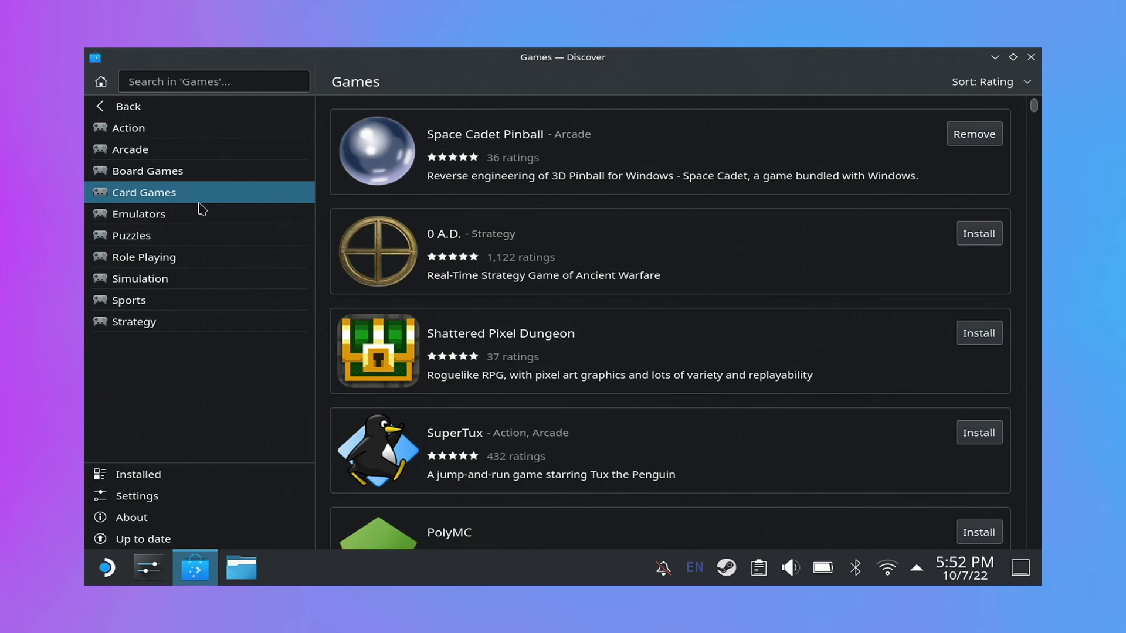
left_click(139, 214)
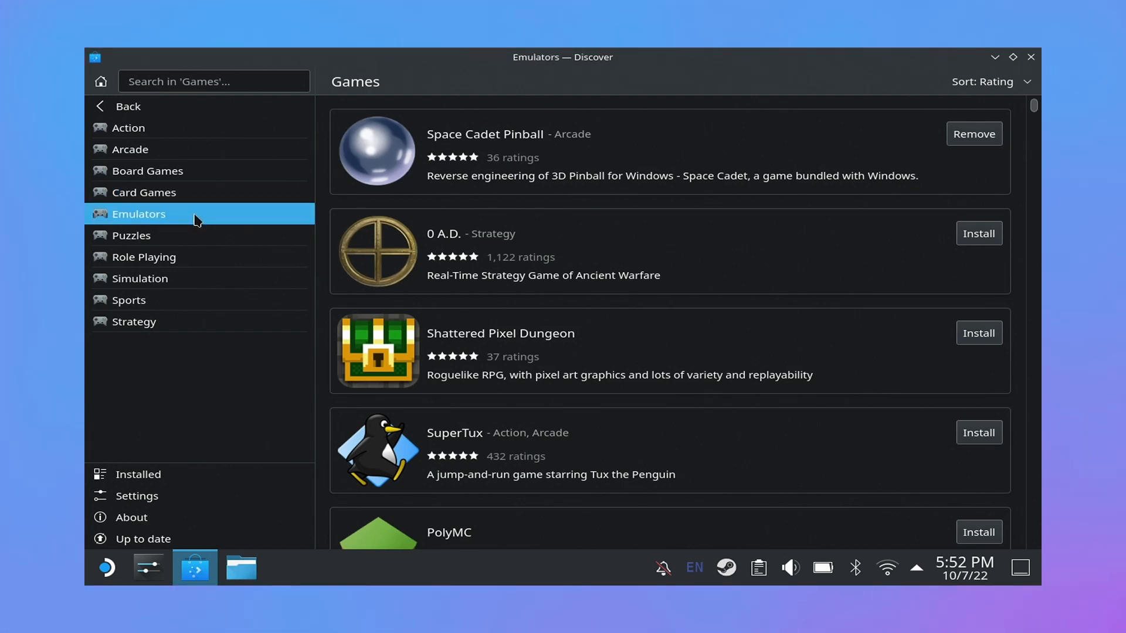
left_click(139, 213)
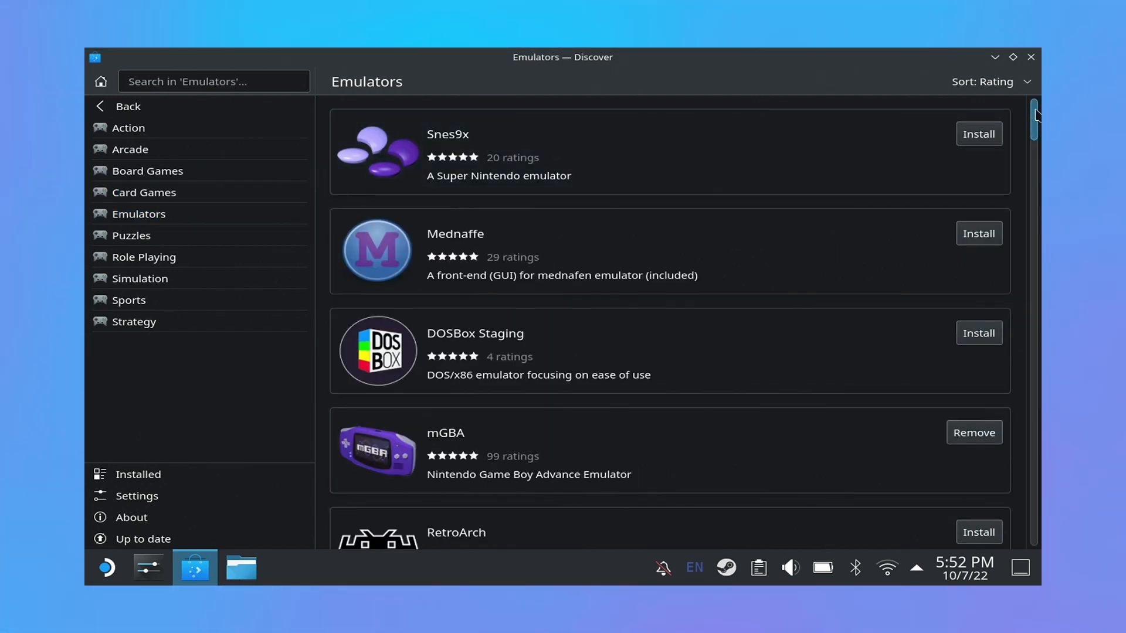
scroll("down", 3)
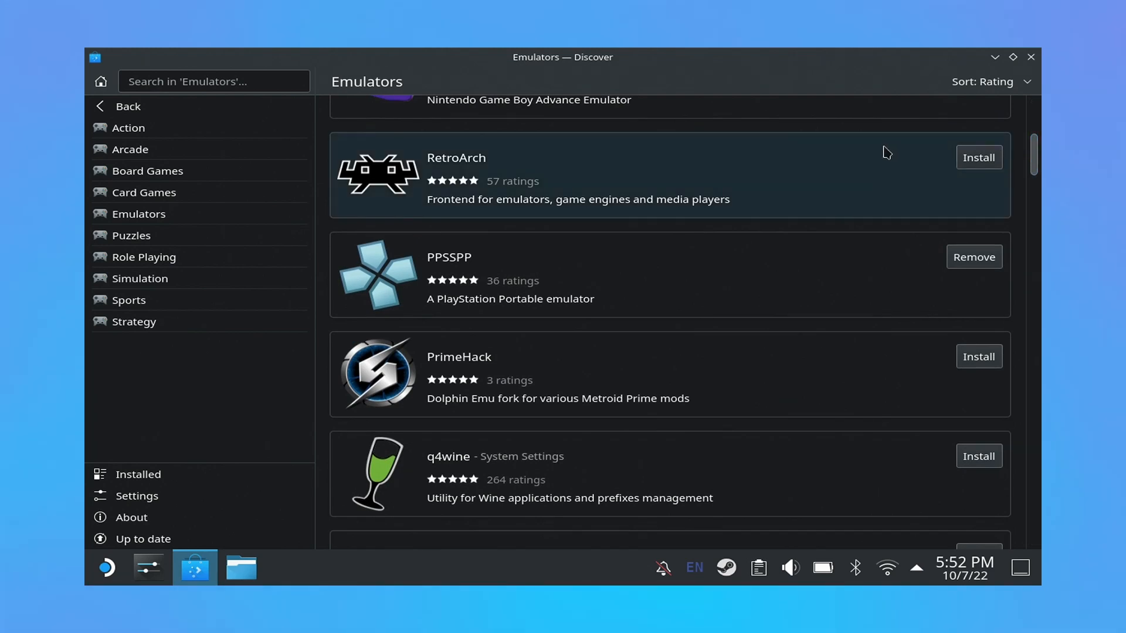
scroll("down", 3)
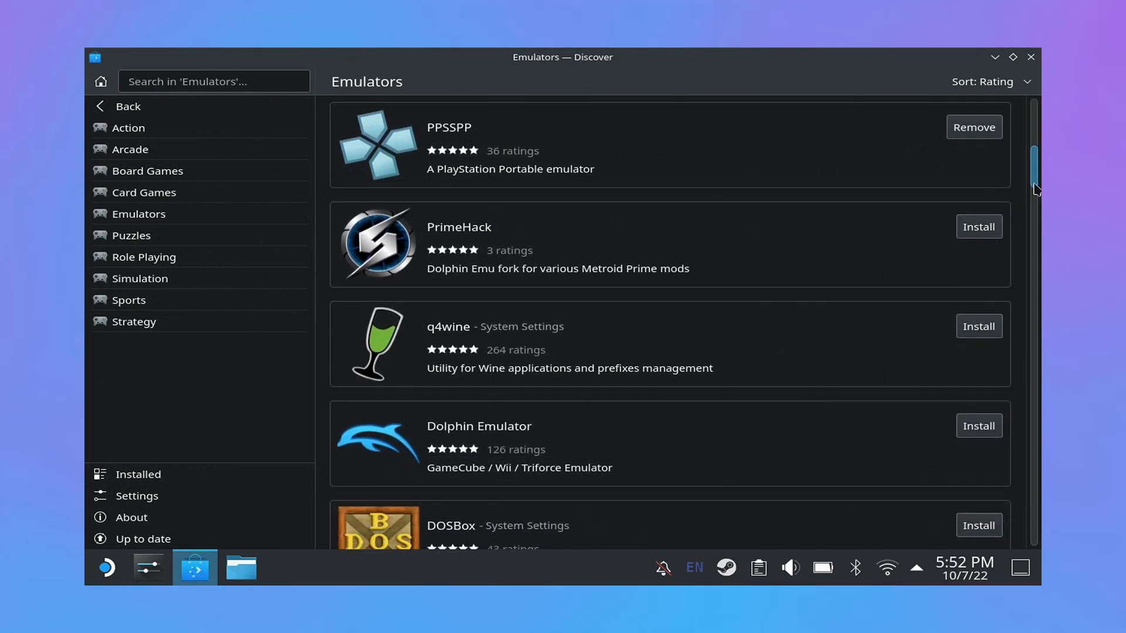
scroll("down", 3)
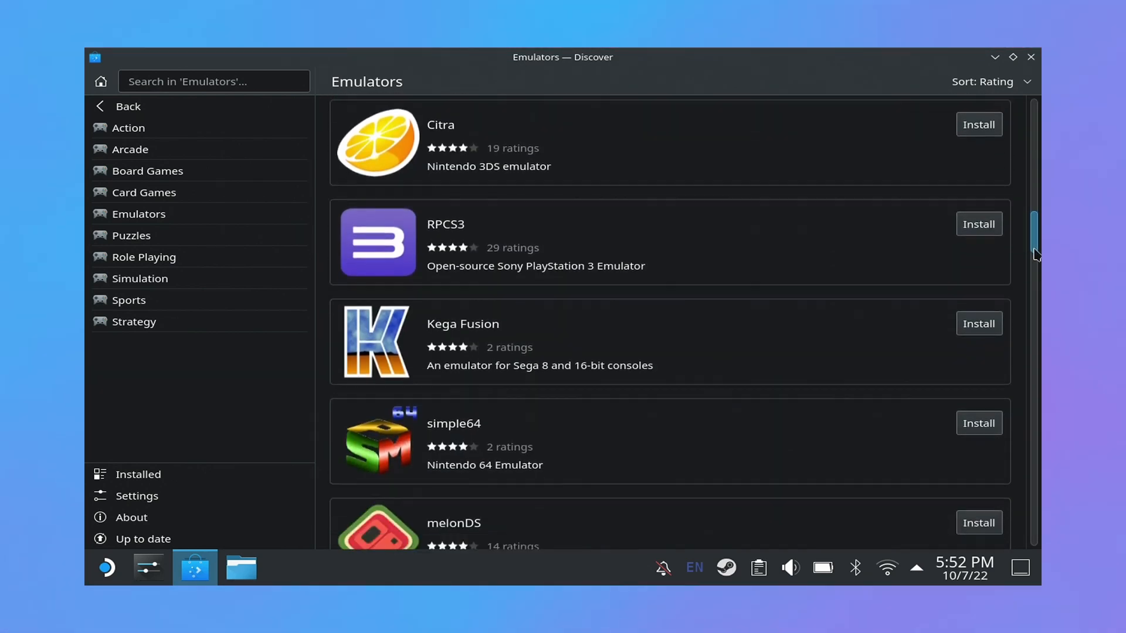
scroll("down", 3)
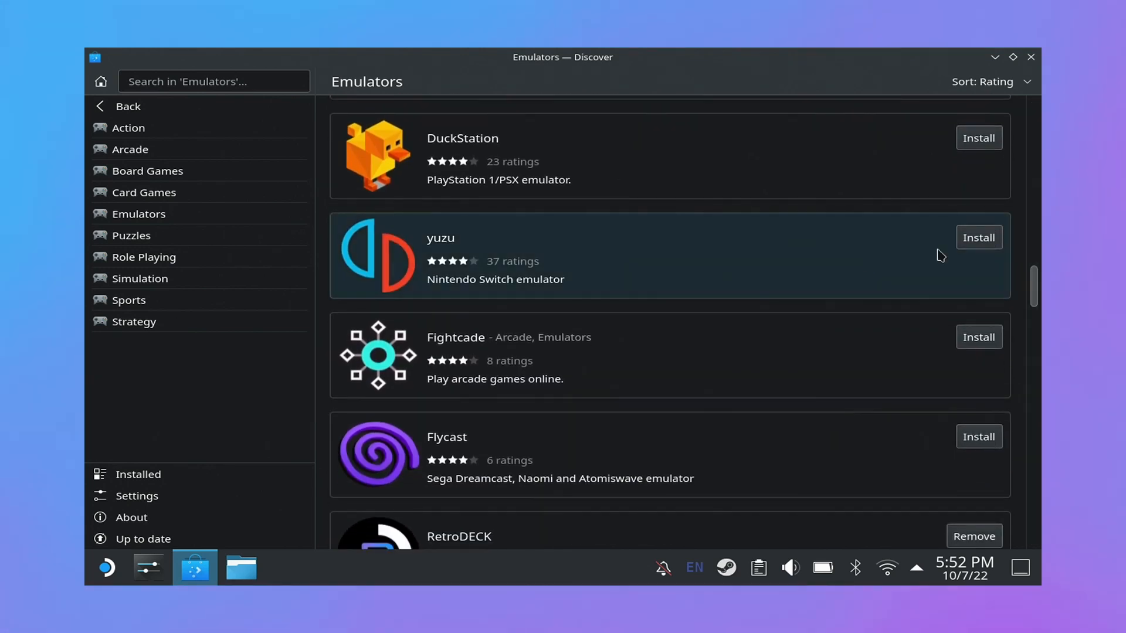
scroll("down", 3)
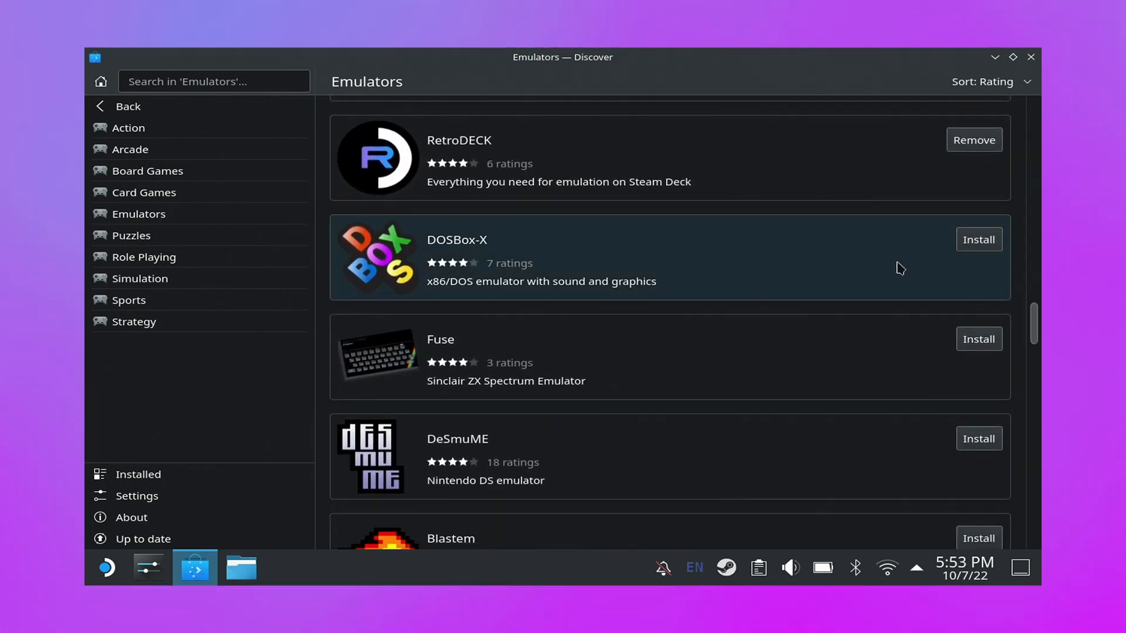
left_click(459, 139)
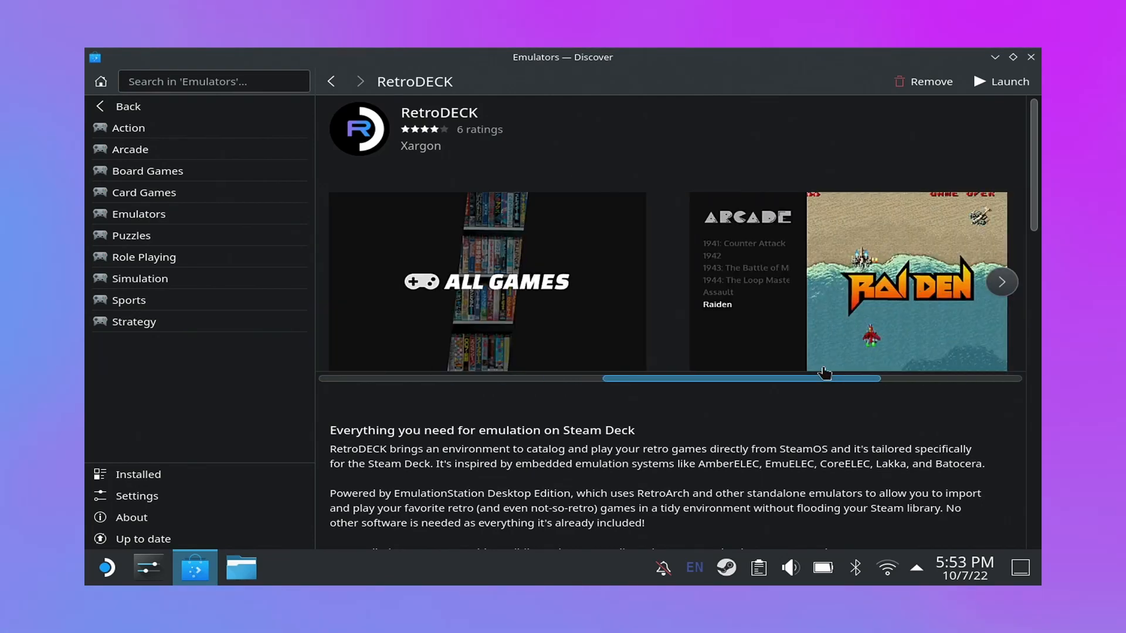
Step: Read through RetroDECK's description, install notes and reviews, then close Discover
scroll("down", 3)
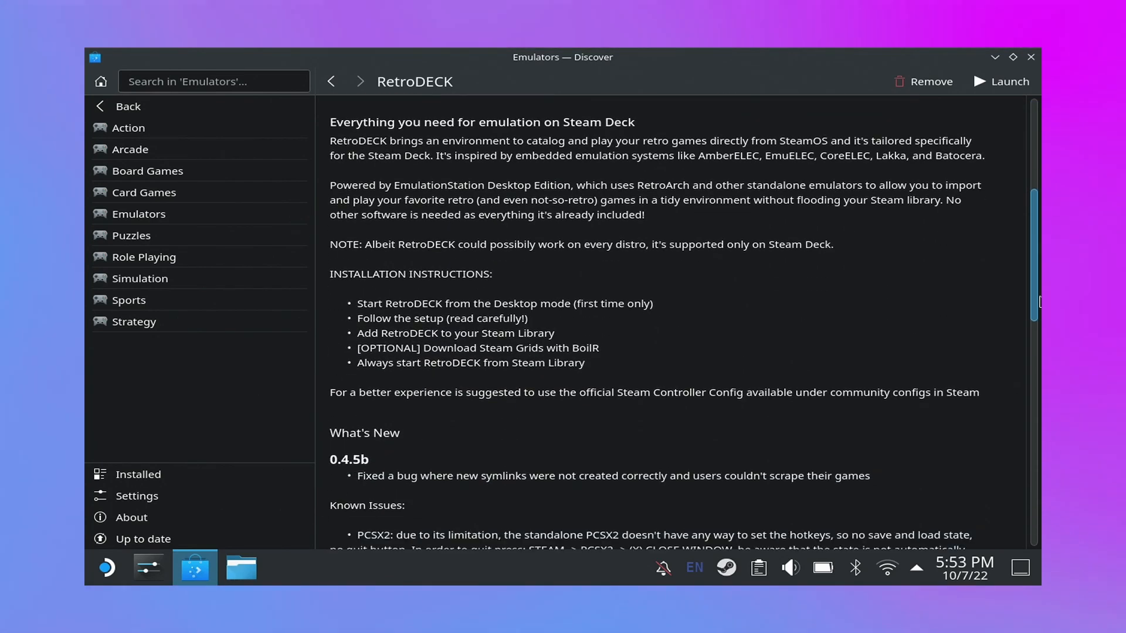
scroll("down", 3)
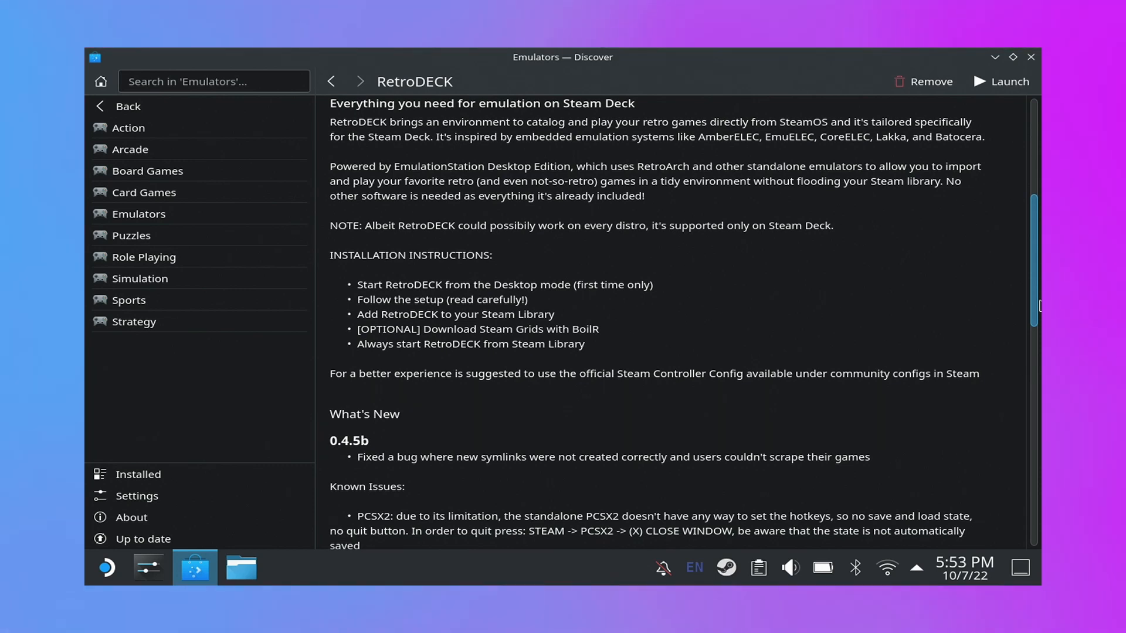
scroll("down", 3)
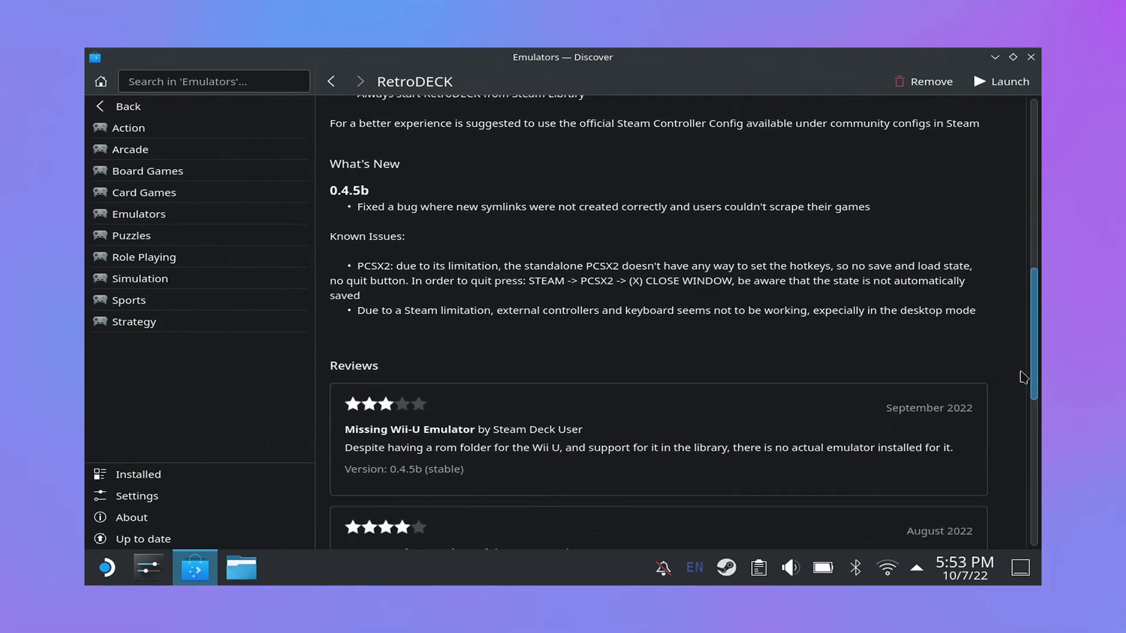
left_click(1030, 57)
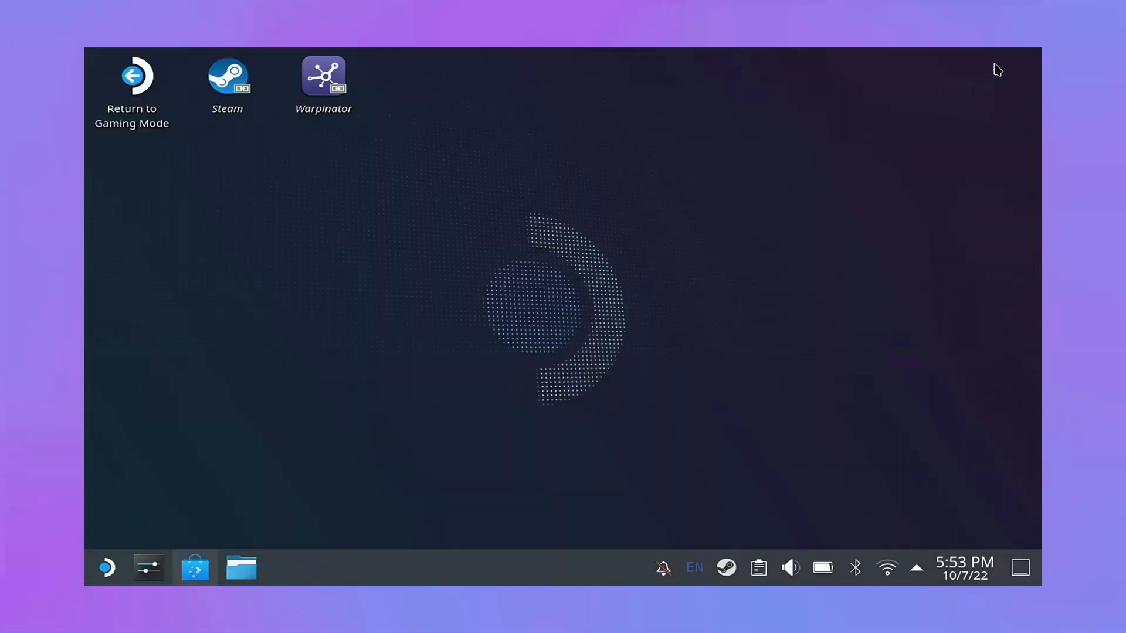
Step: Start the Steam client, look at Add a Non-Steam Game, cancel it and close Steam
double_click(227, 79)
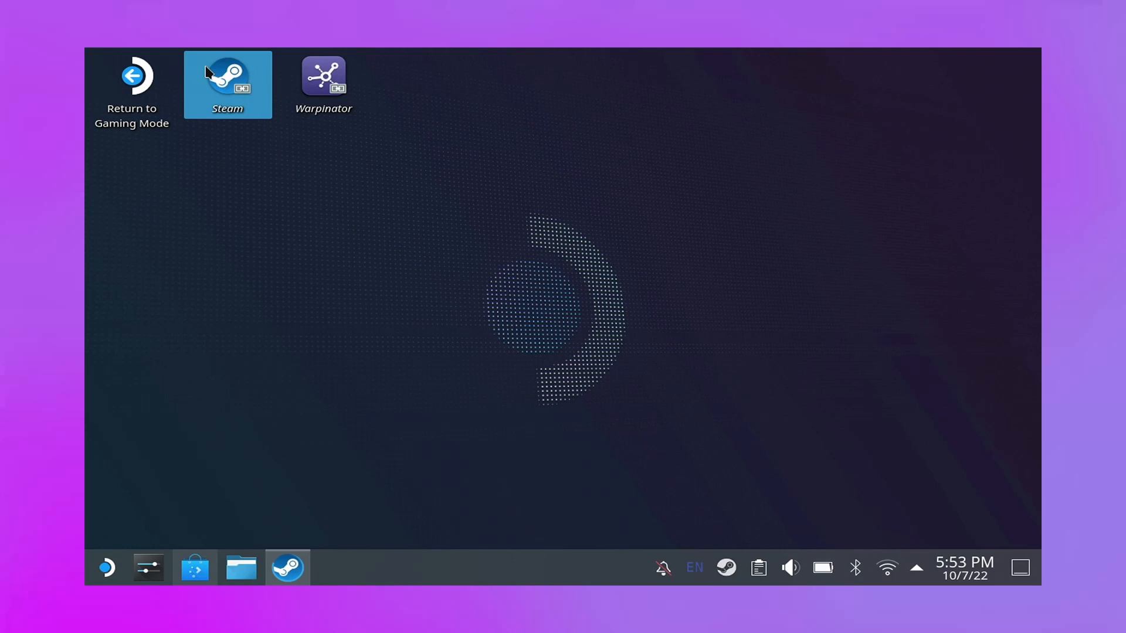
double_click(228, 77)
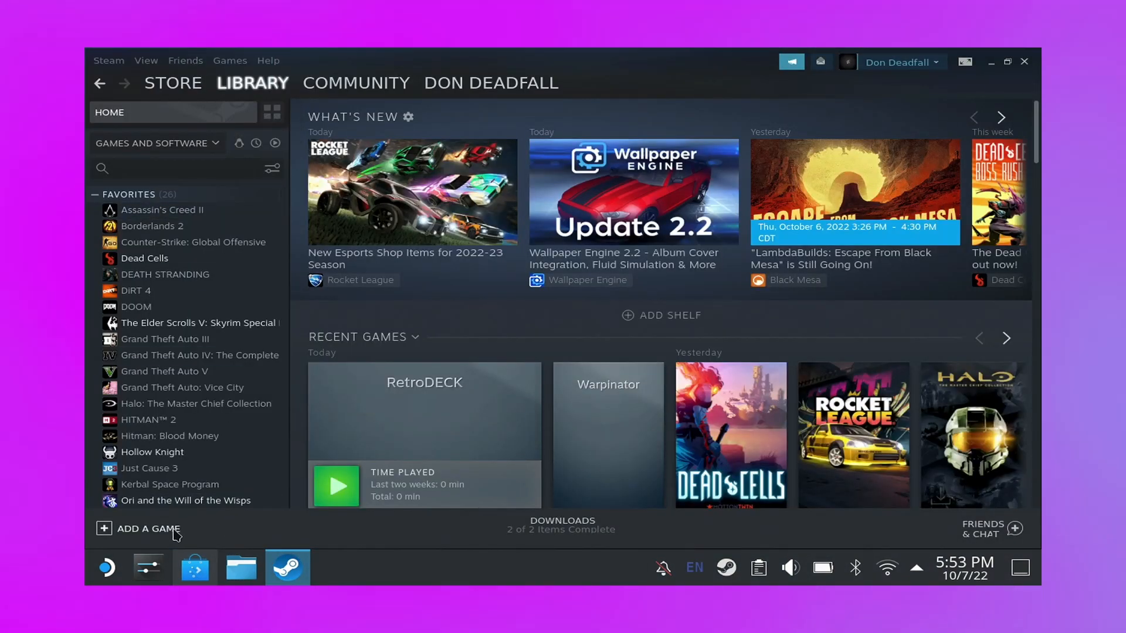
left_click(148, 529)
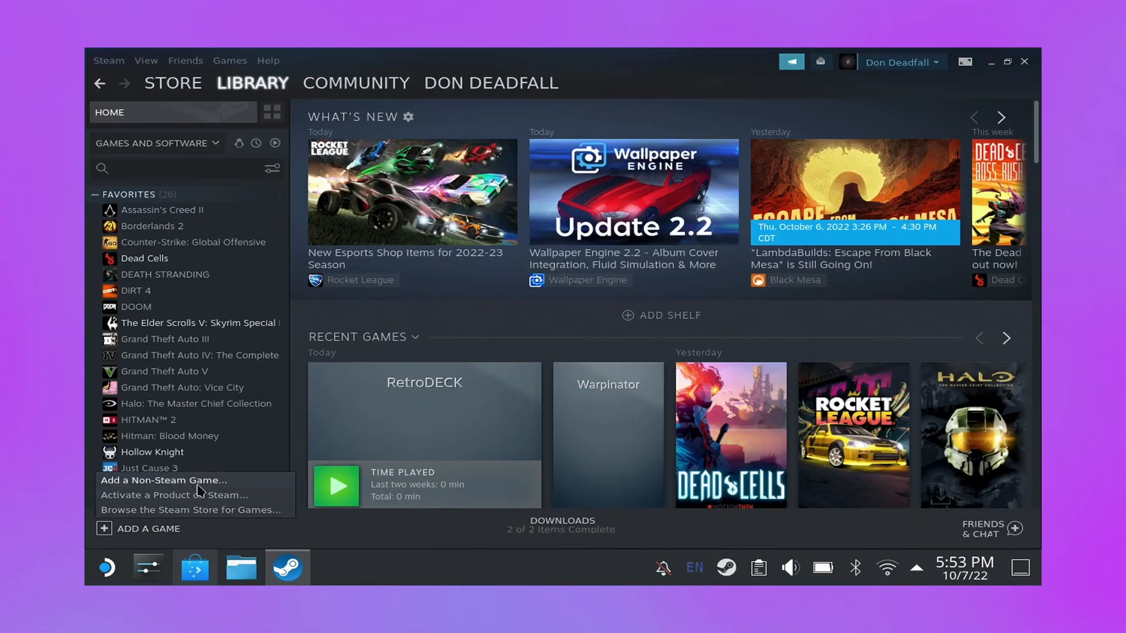
left_click(163, 480)
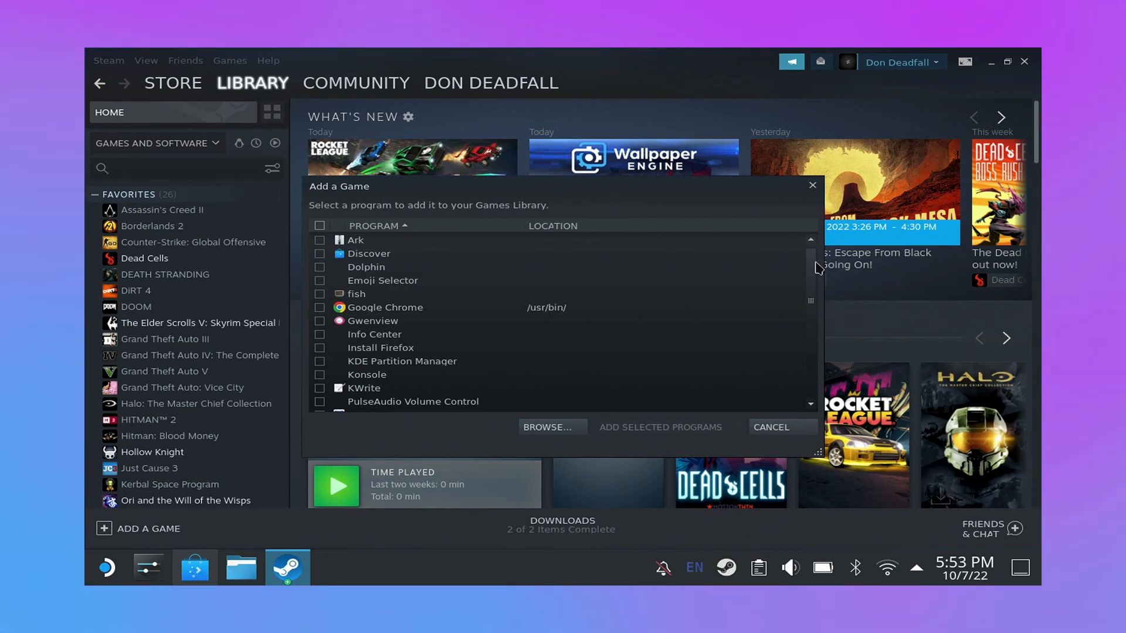
left_click(768, 427)
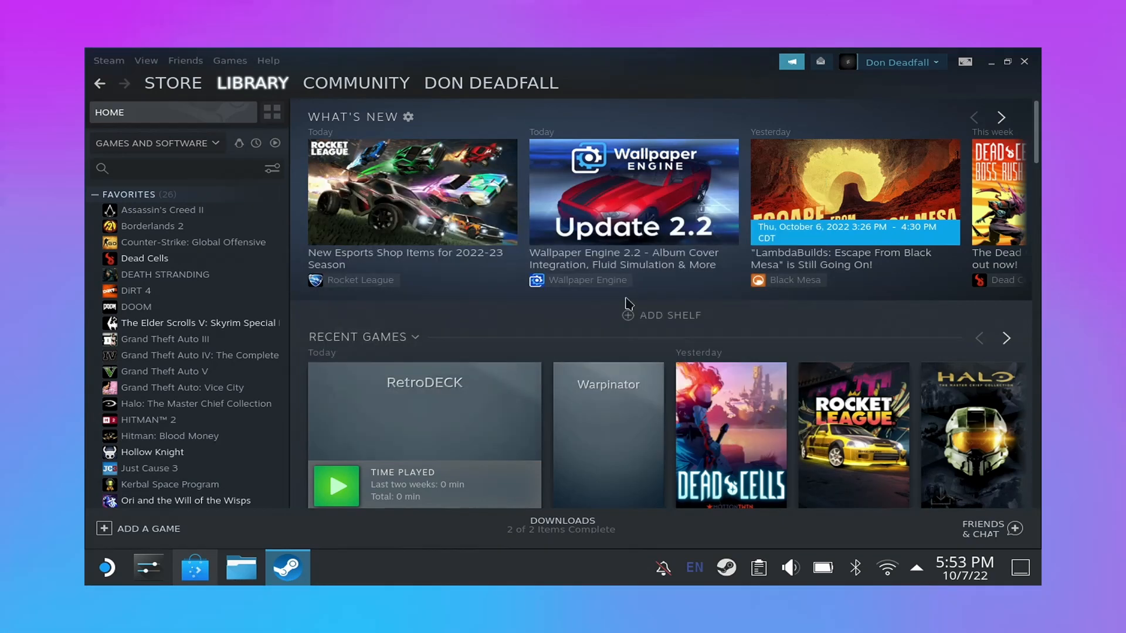
mouse_move(991, 61)
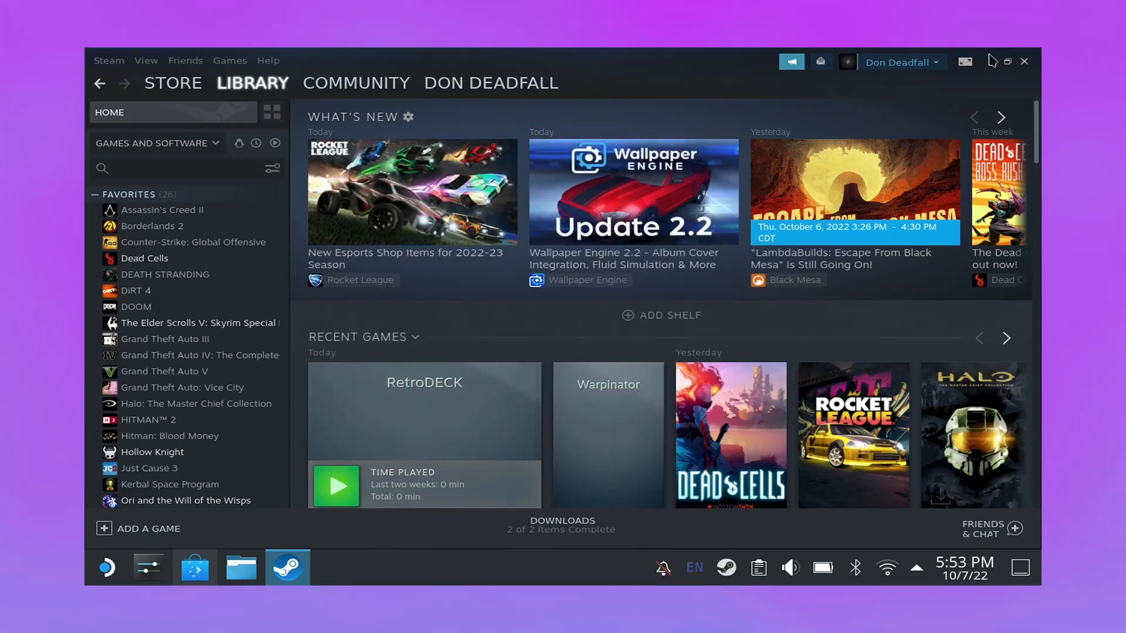
left_click(1006, 61)
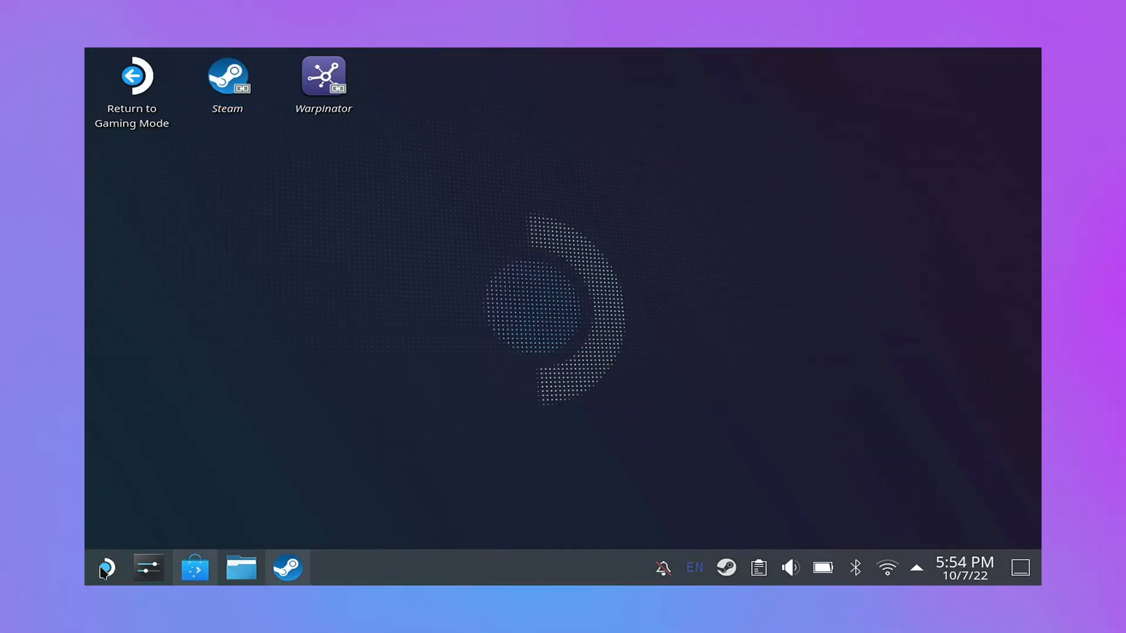
Step: Launch RetroDECK from the Games list, browse it, then confirm Yes to quit to the desktop
left_click(105, 568)
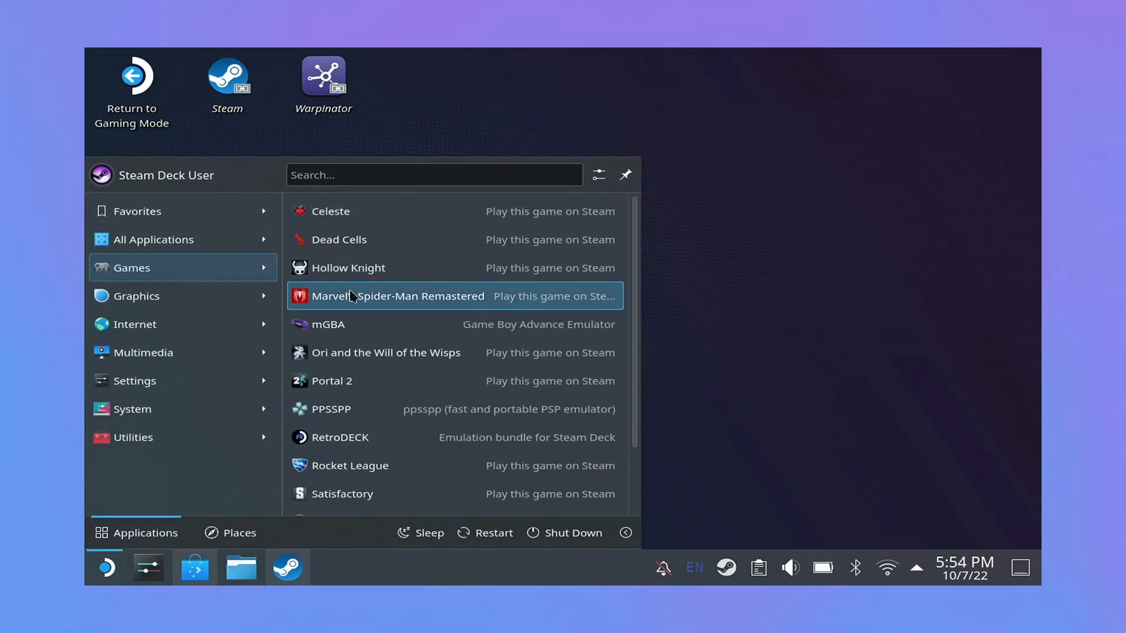
left_click(339, 437)
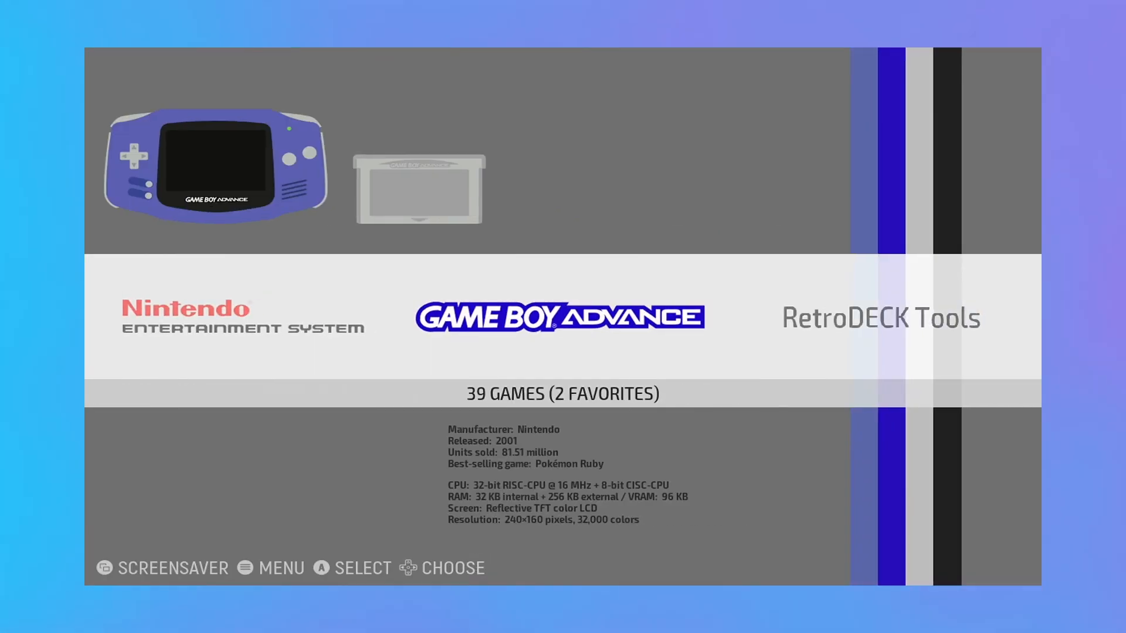
scroll("left", 3)
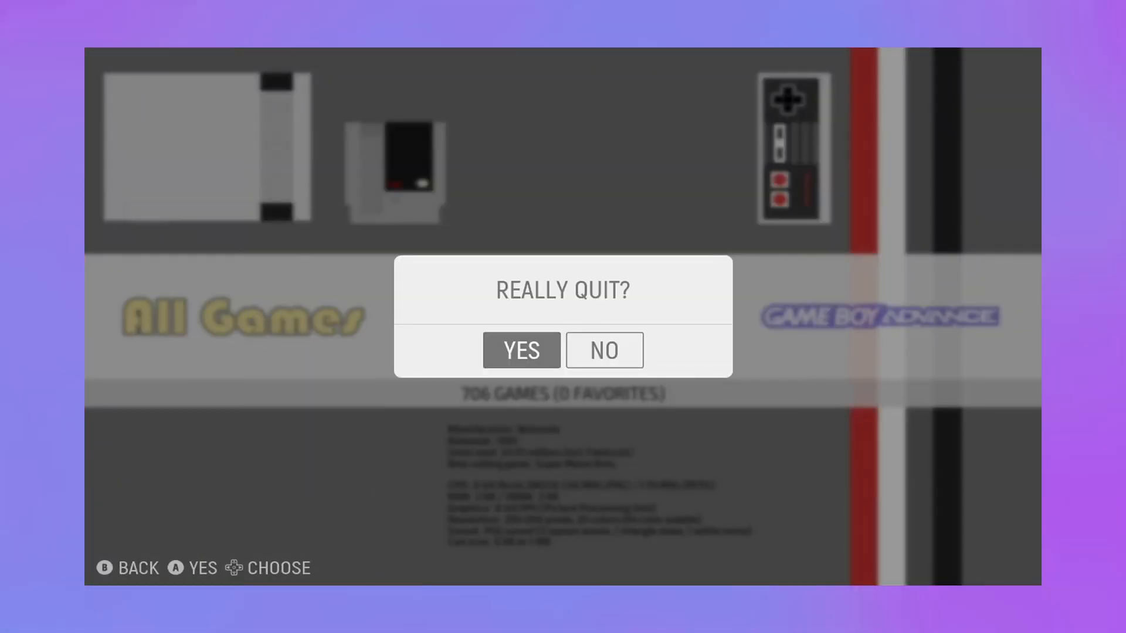
left_click(521, 351)
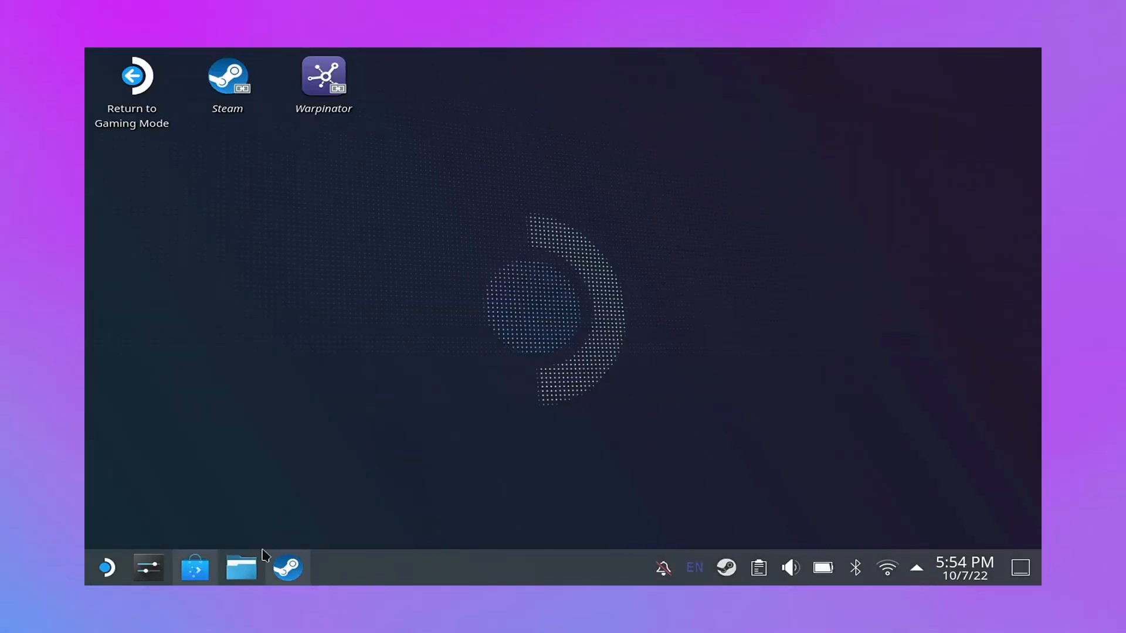
Step: In Dolphin's Home with hidden files shown, open retrodeck's roms amiga folder and minimize the window
left_click(240, 568)
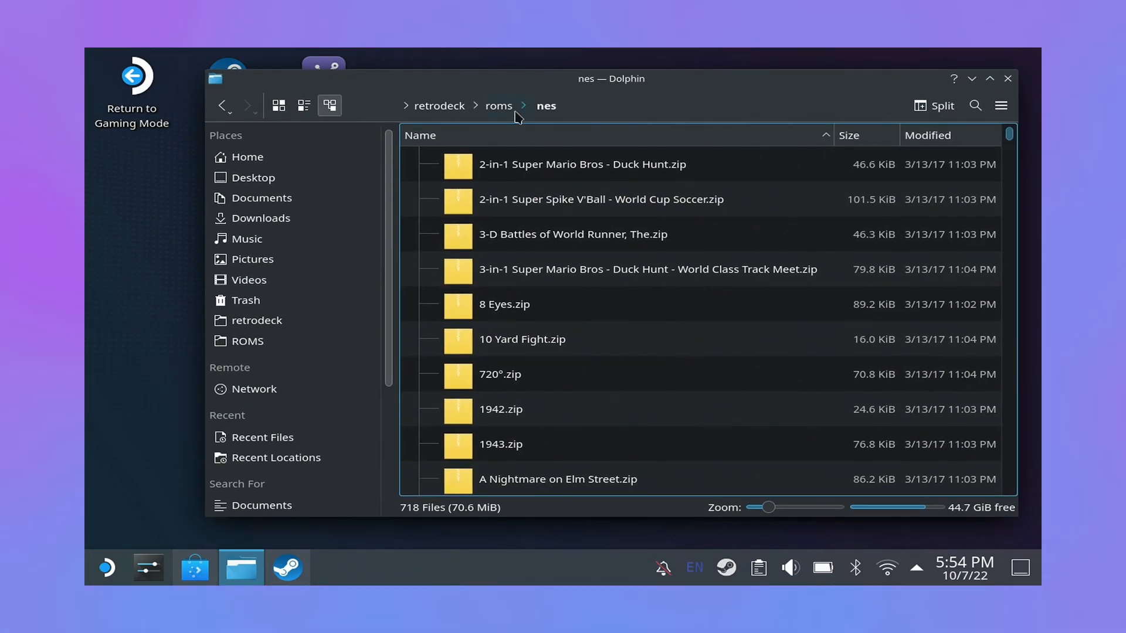
left_click(248, 156)
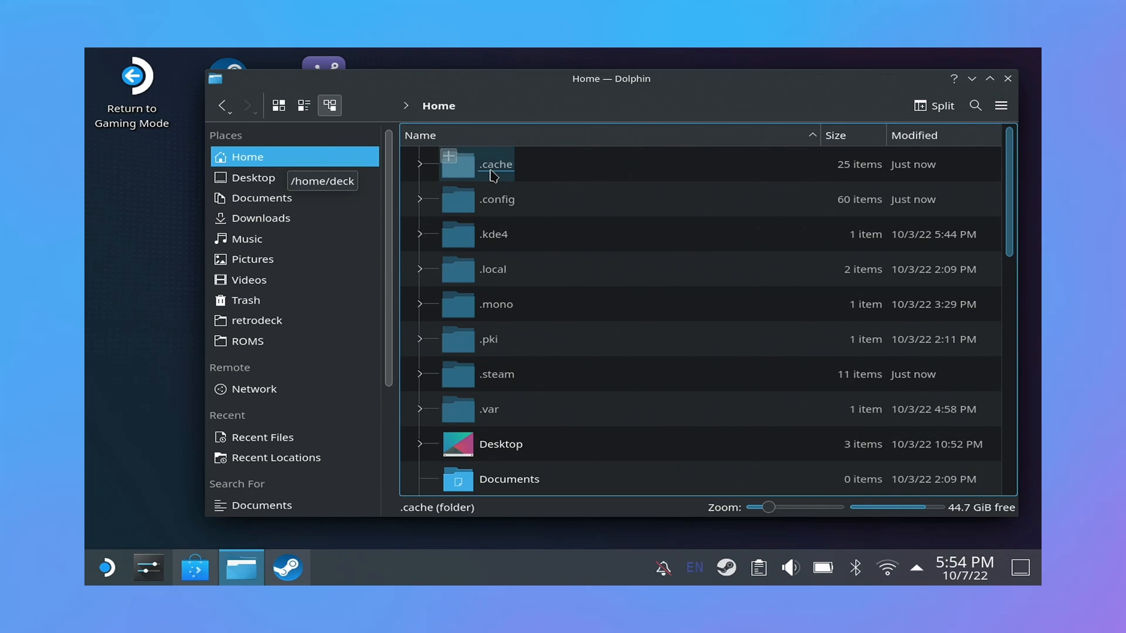
left_click(1001, 105)
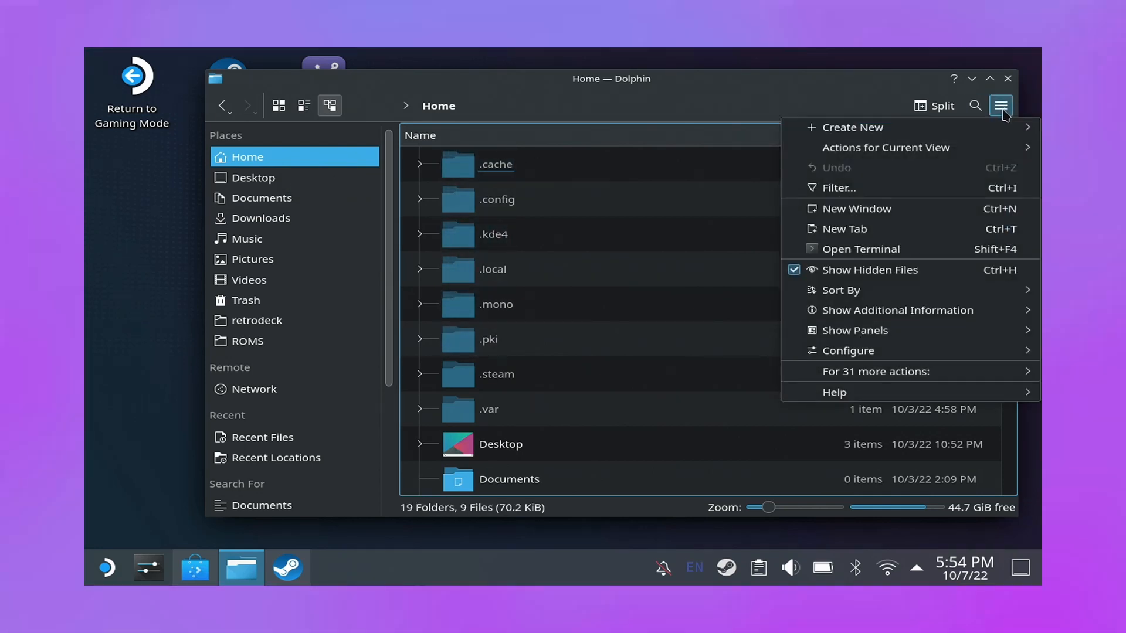
mouse_move(852, 126)
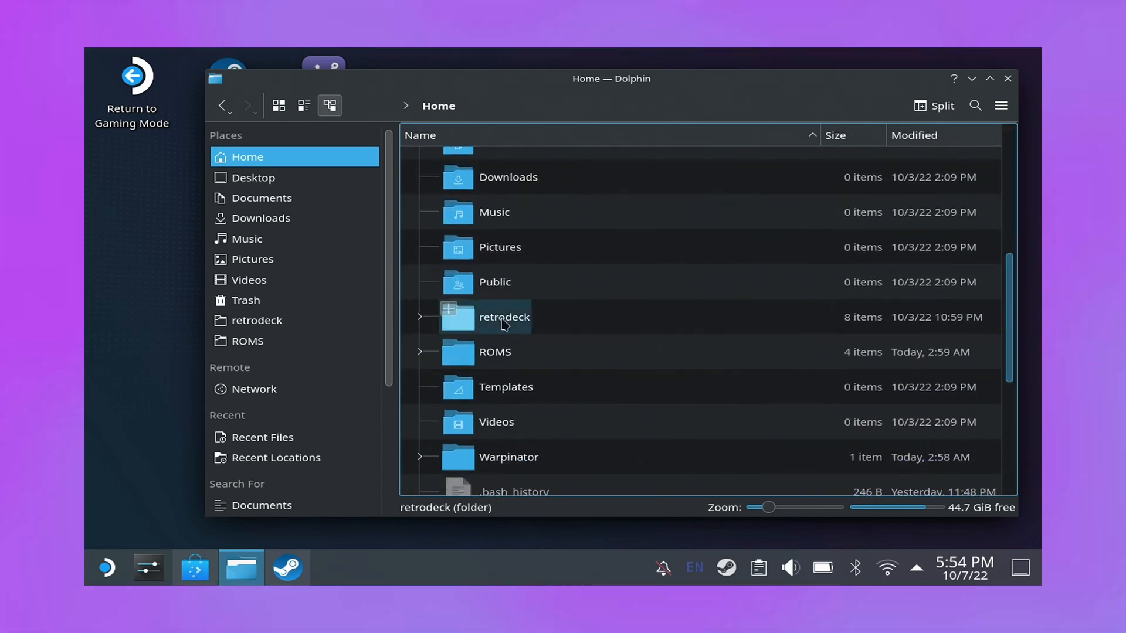
double_click(503, 316)
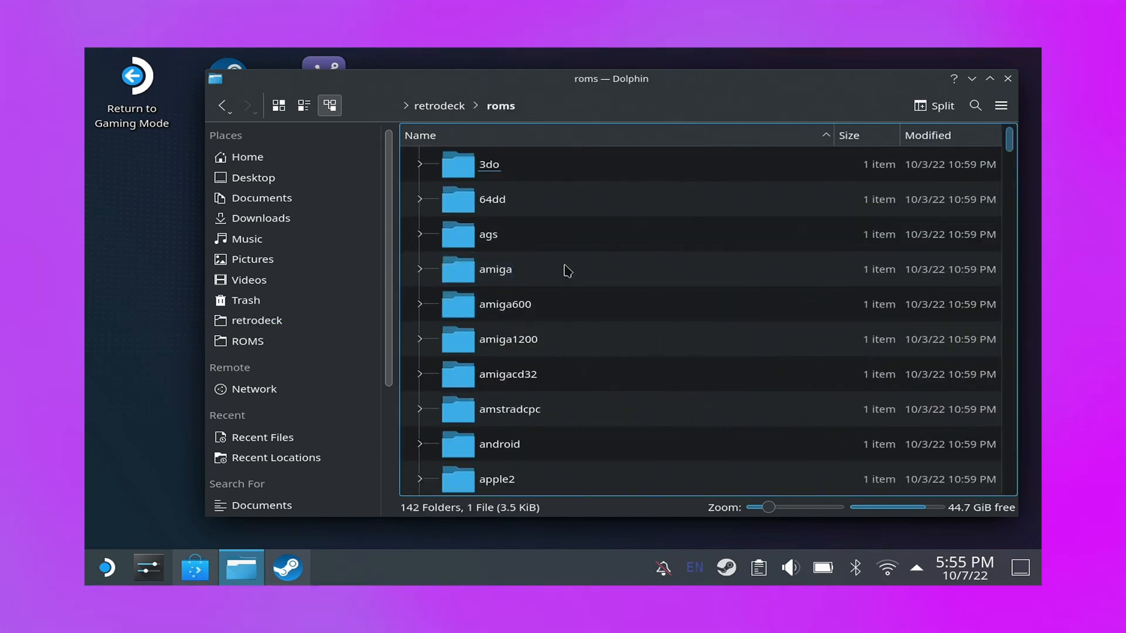
double_click(495, 270)
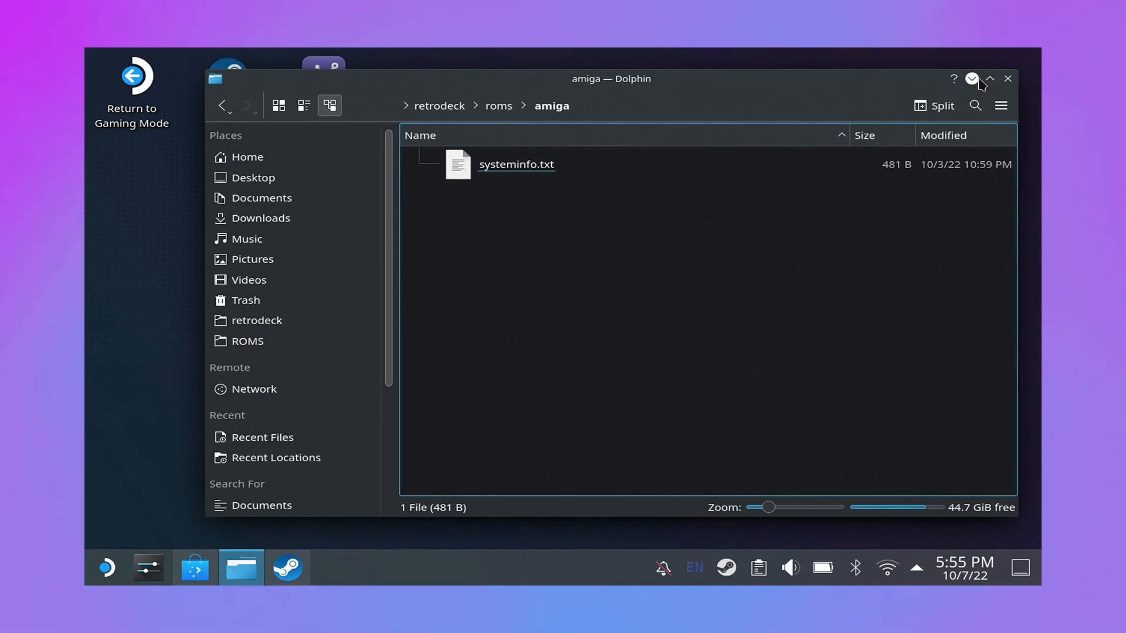
left_click(990, 79)
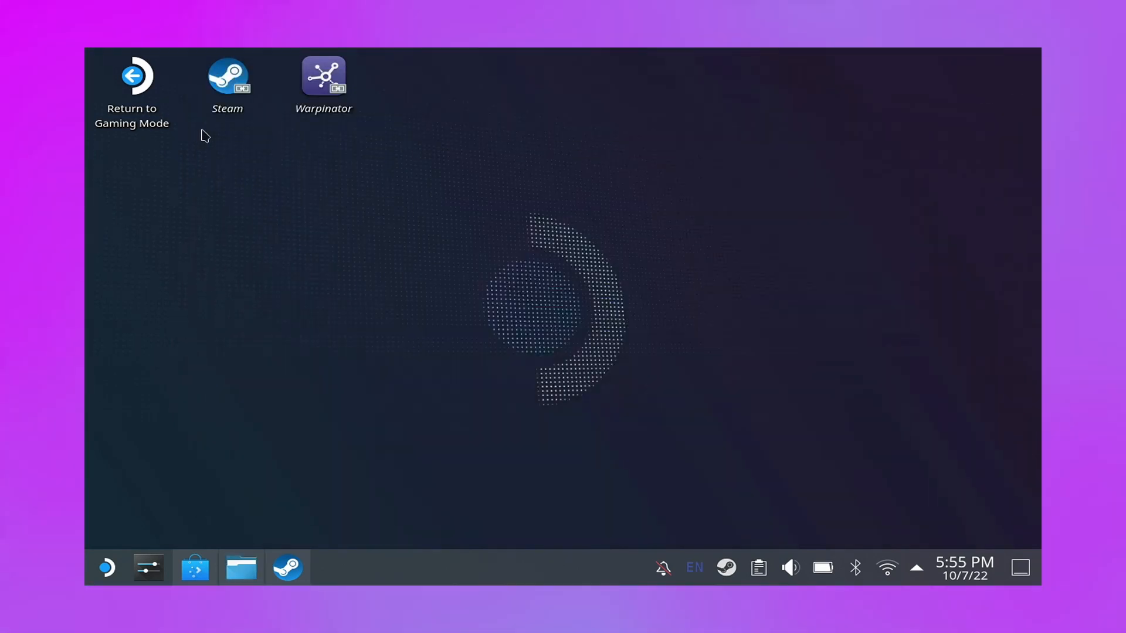
Step: Start Warpinator, quit it from its menu and relaunch it so the other computer appears
double_click(324, 75)
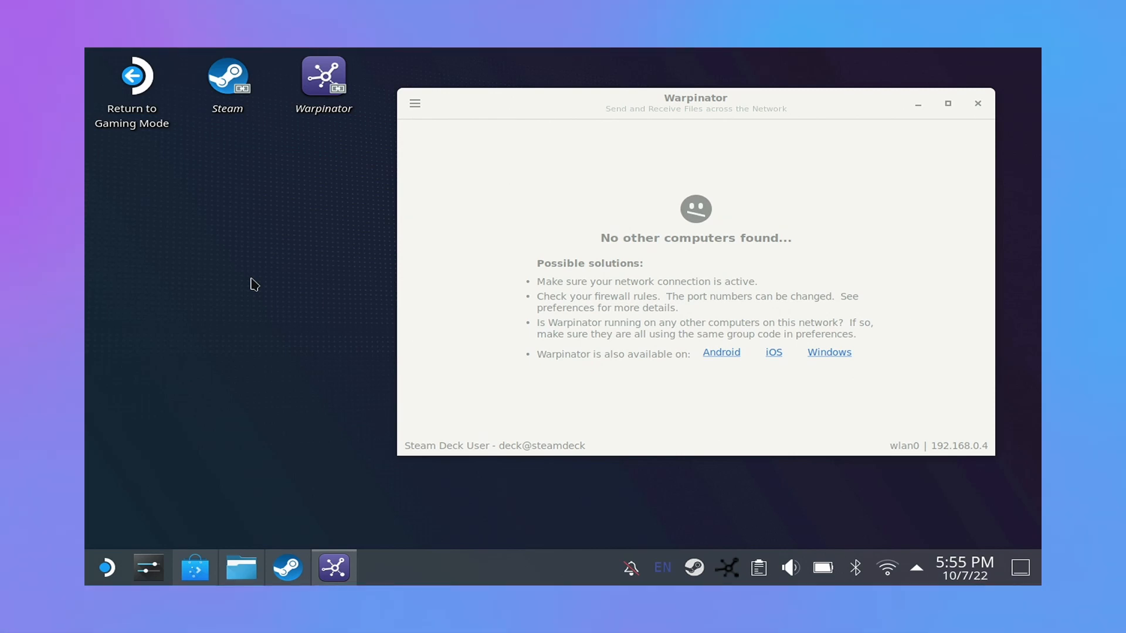
left_click(414, 103)
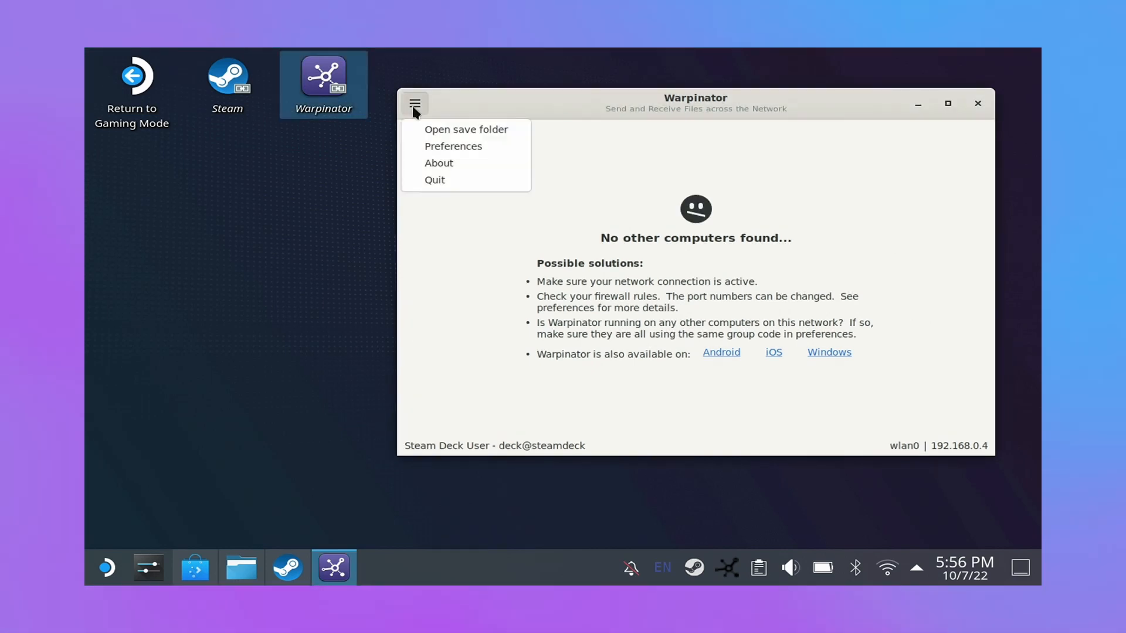
left_click(434, 180)
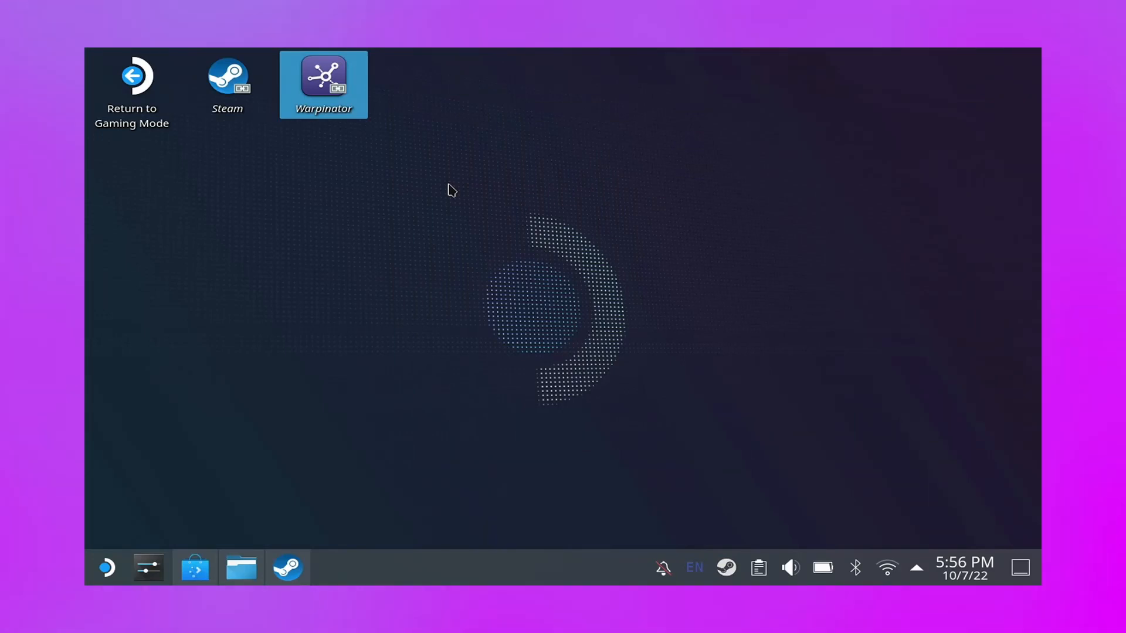
double_click(324, 74)
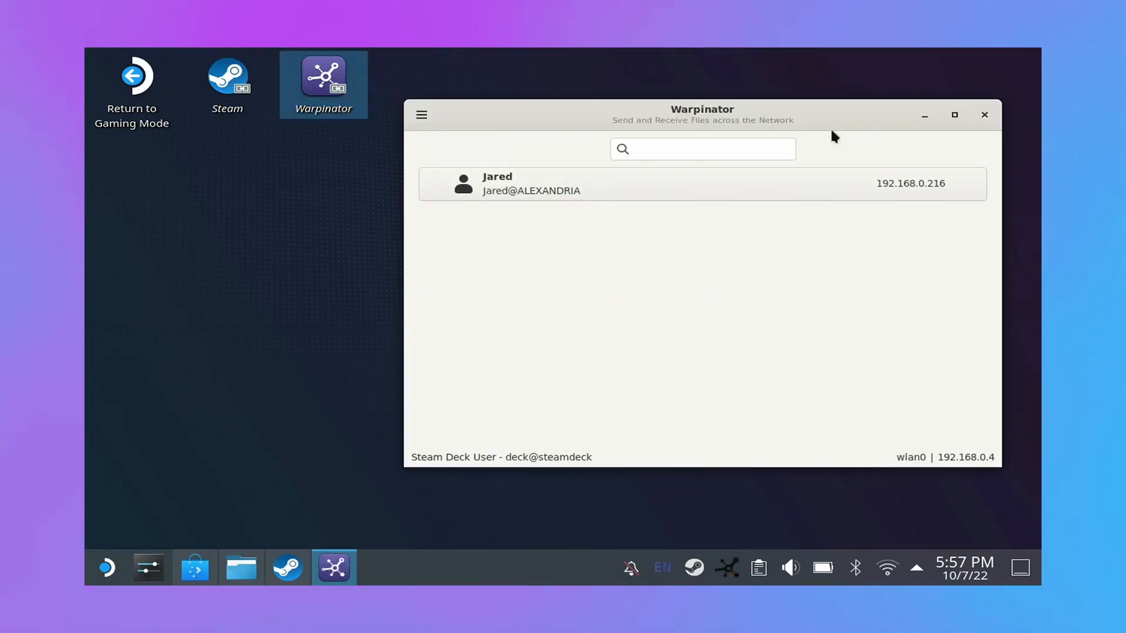
Step: Select the listed computer and accept its incoming snes.zip transfer
left_click(702, 183)
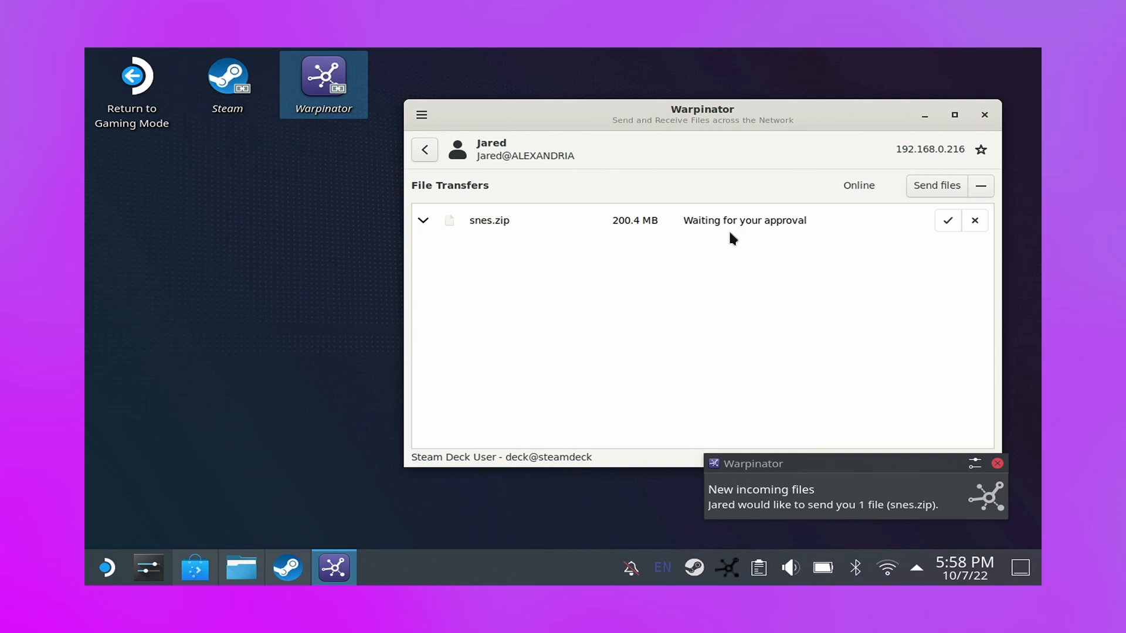
mouse_move(733, 237)
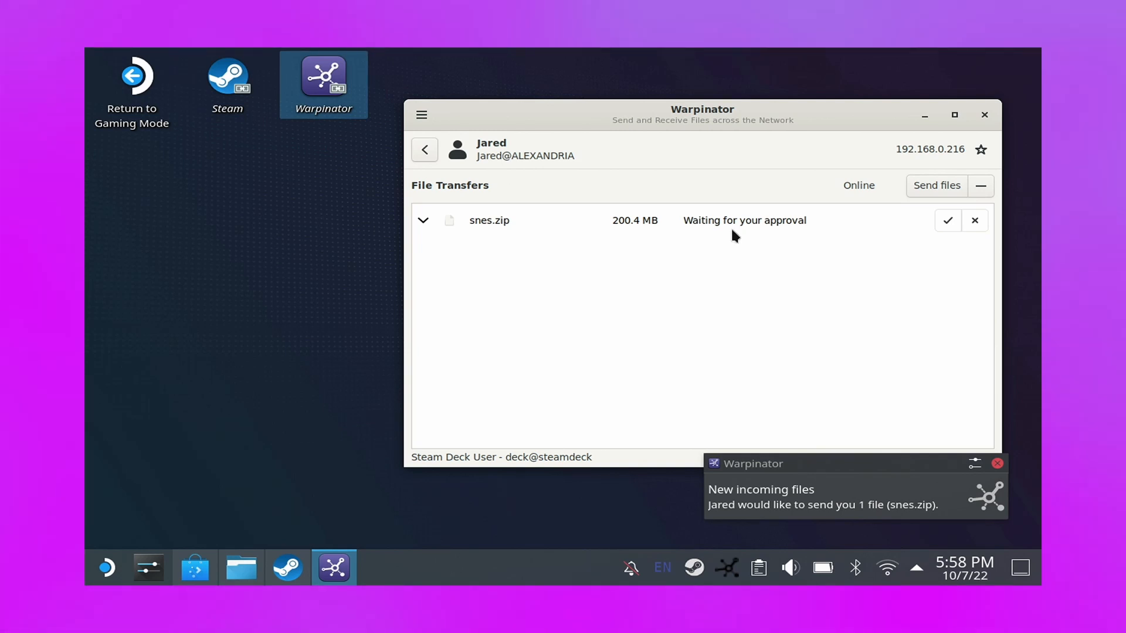
left_click(948, 220)
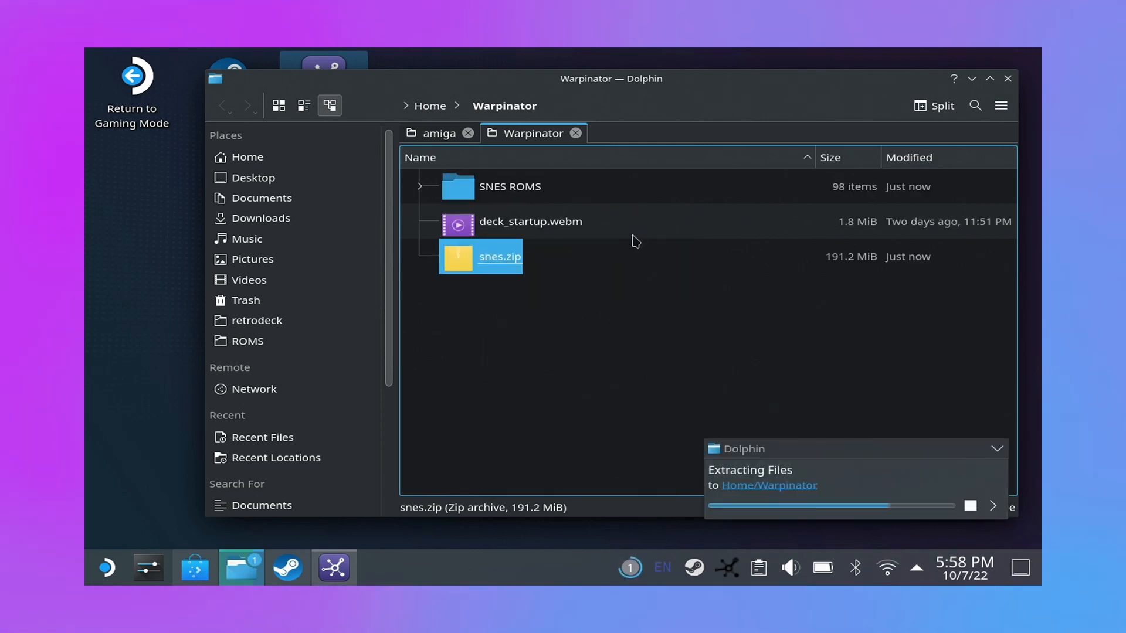
Step: Extract snes.zip into a 196-item snes folder in Warpinator, then return to the amiga tab
double_click(510, 187)
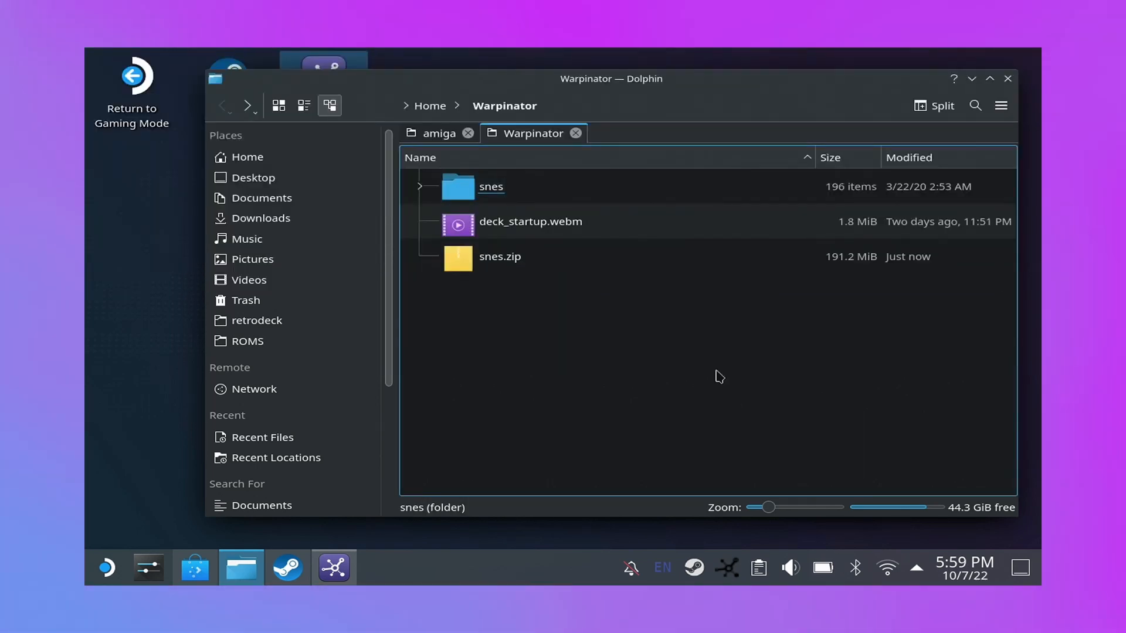
double_click(492, 187)
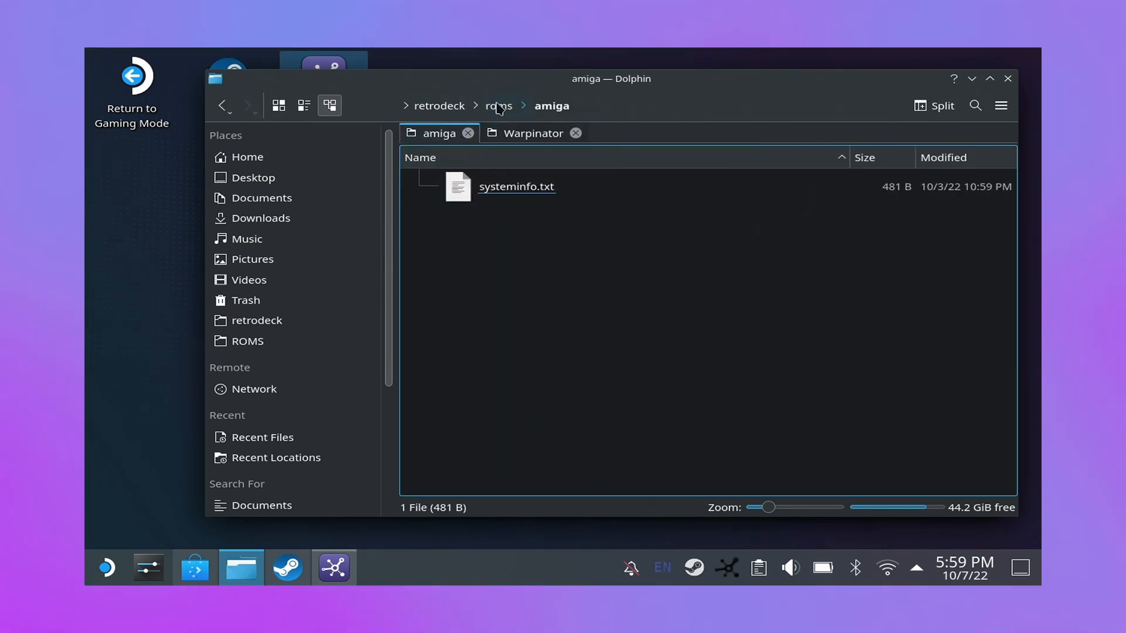
Step: Copy the snes folder into retrodeck/roms, merging with Apply to All and Write Into for 197 items
left_click(498, 106)
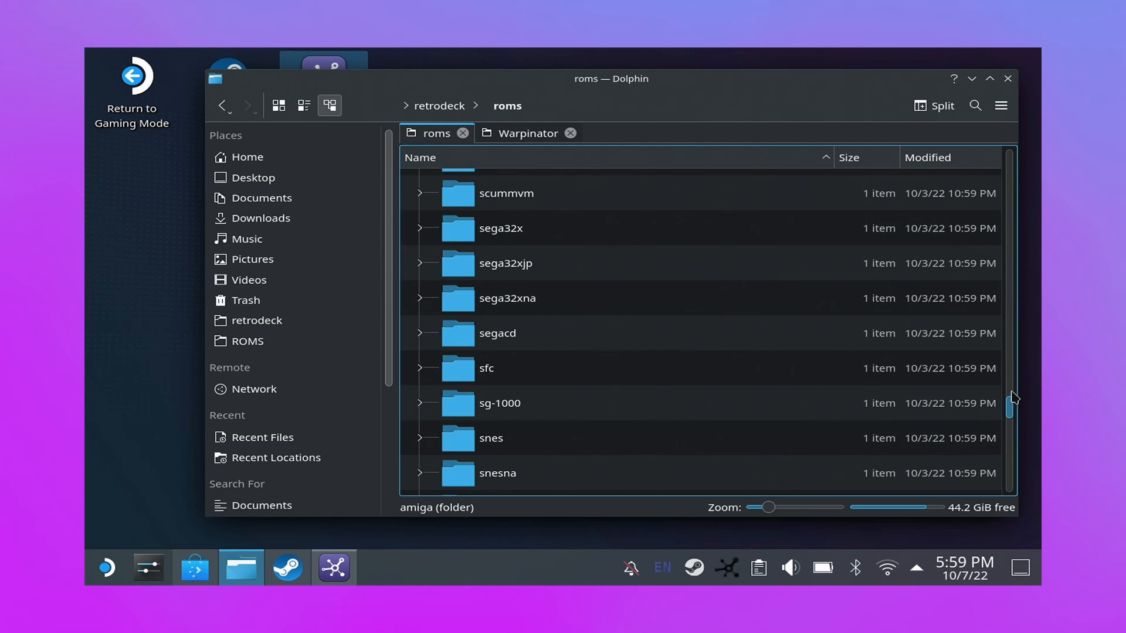
double_click(490, 437)
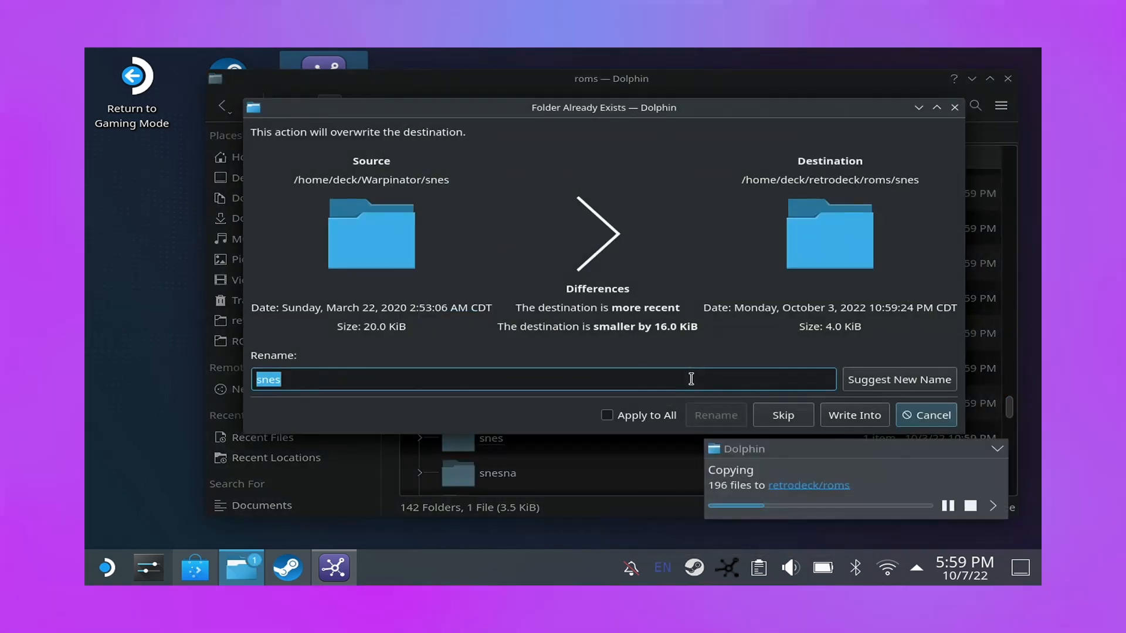
left_click(607, 416)
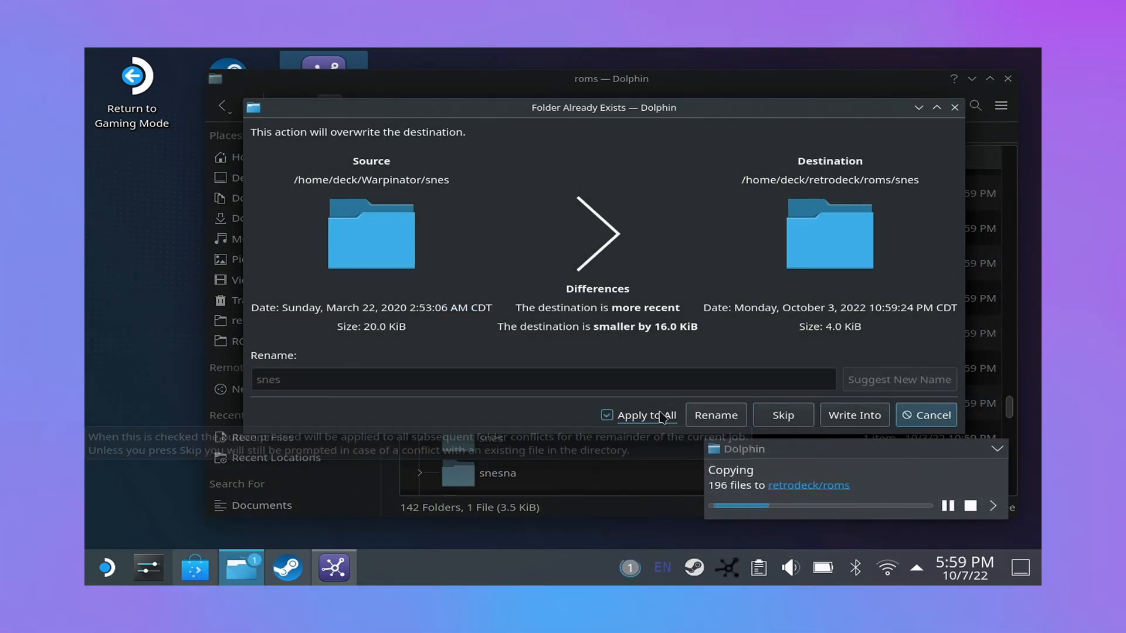
left_click(854, 415)
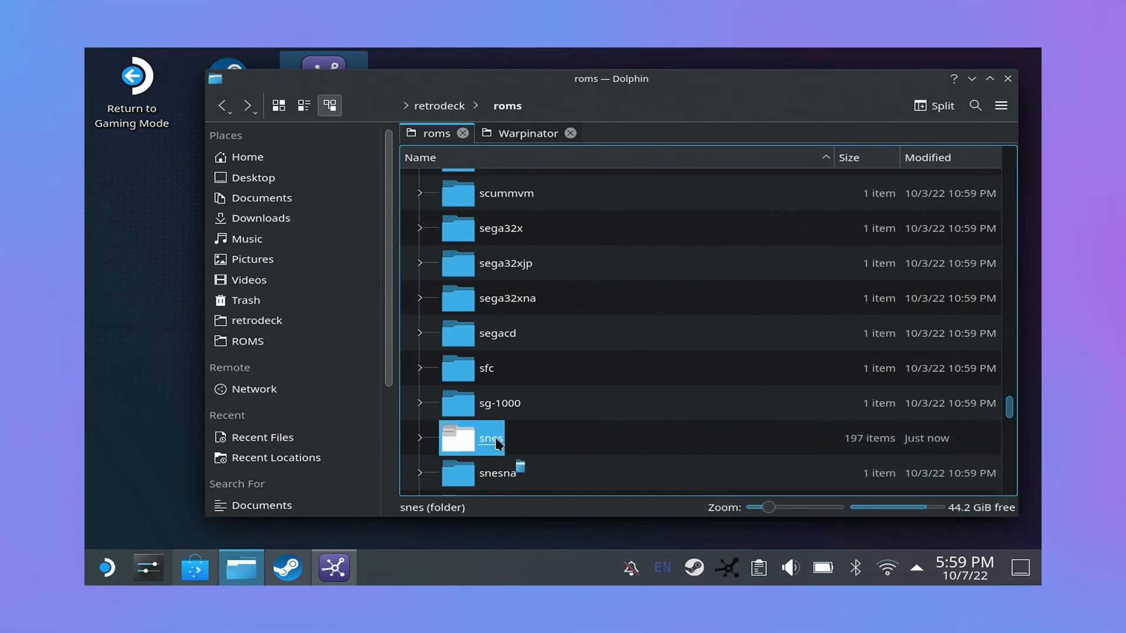
right_click(490, 438)
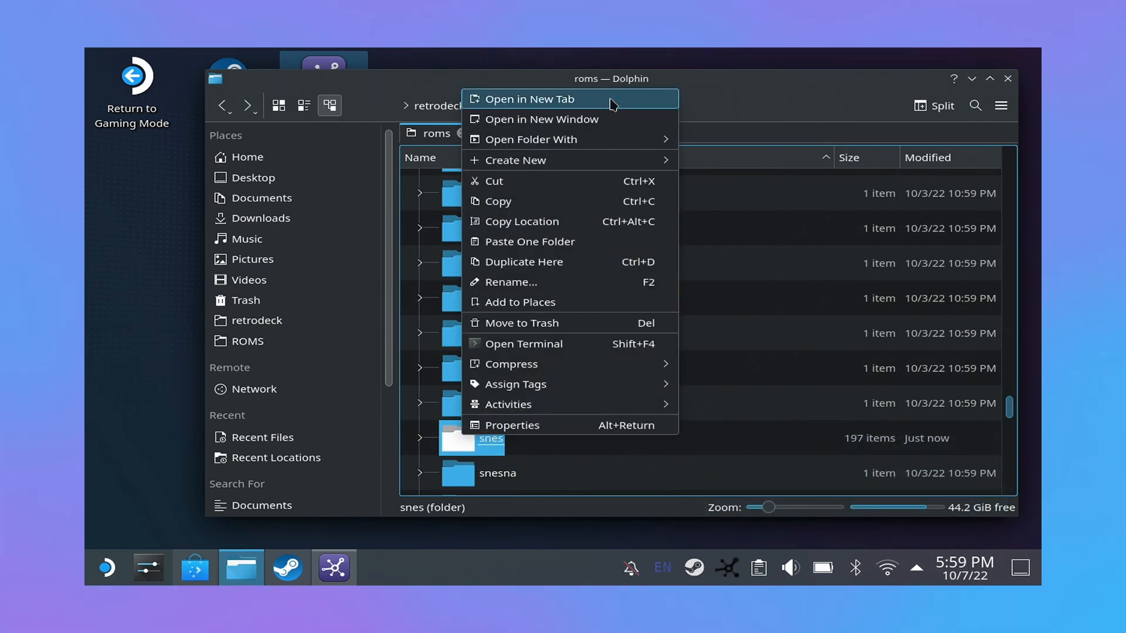
left_click(529, 98)
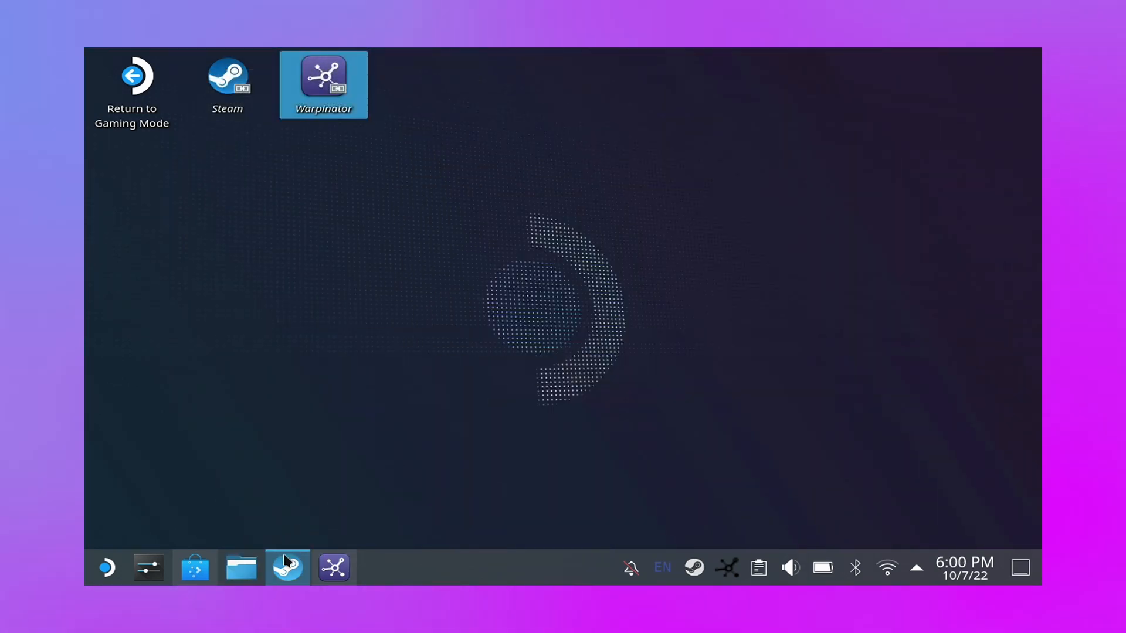
Step: Drag RetroDECK from the launcher's Games list onto the desktop as a Link Here shortcut
left_click(106, 568)
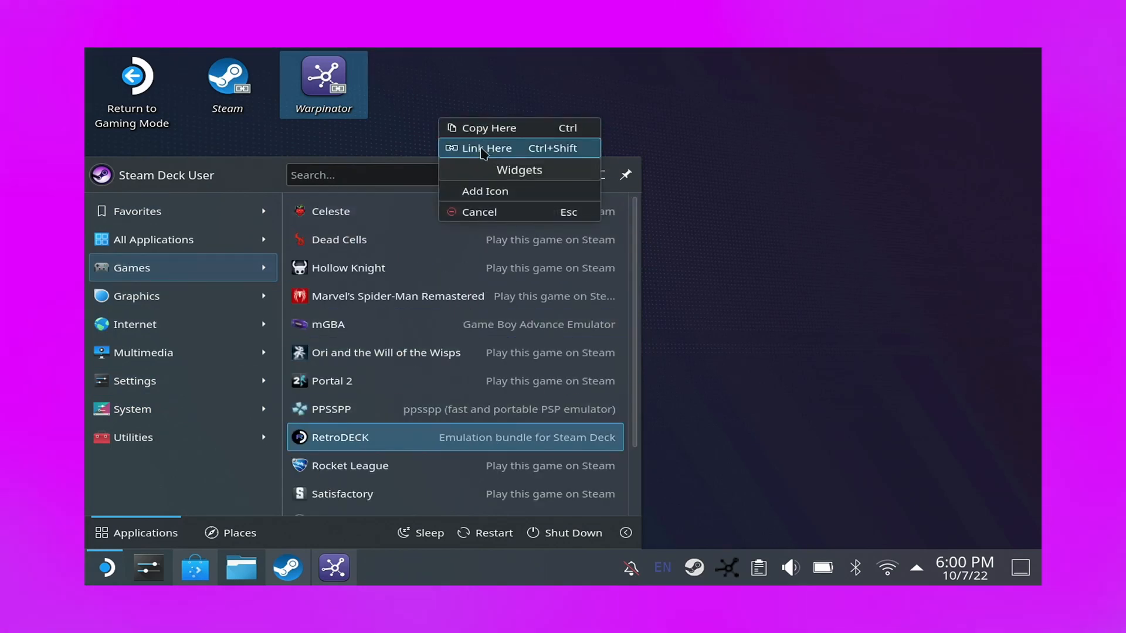
left_click(486, 148)
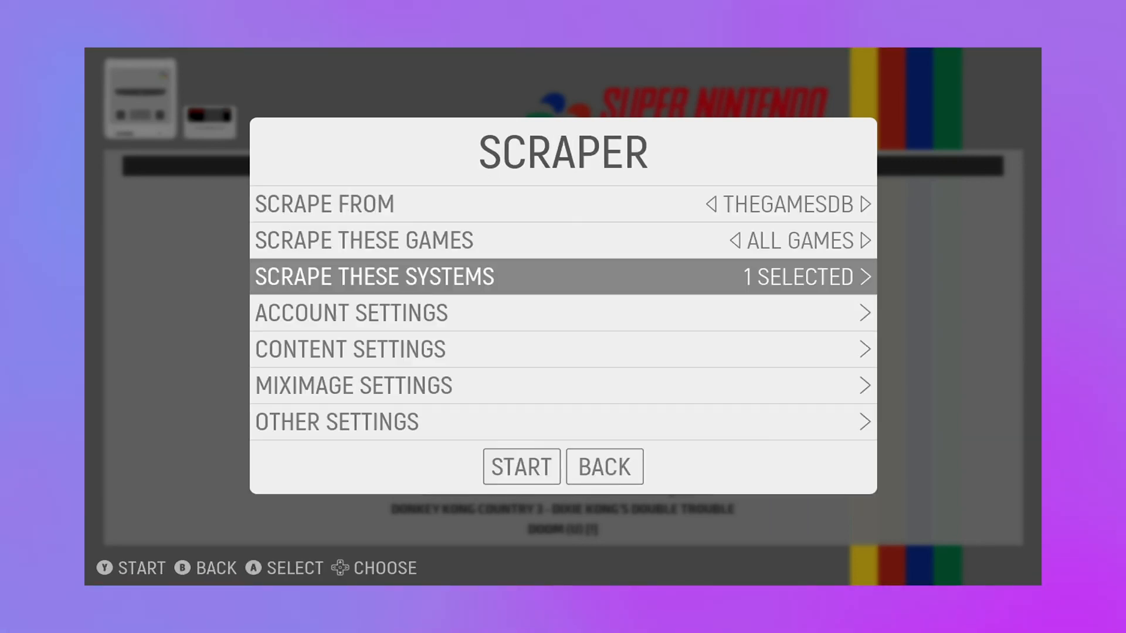
Step: Run the scraper on the Super Nintendo system and accept the results summary (two scraped, one skipped)
left_click(336, 421)
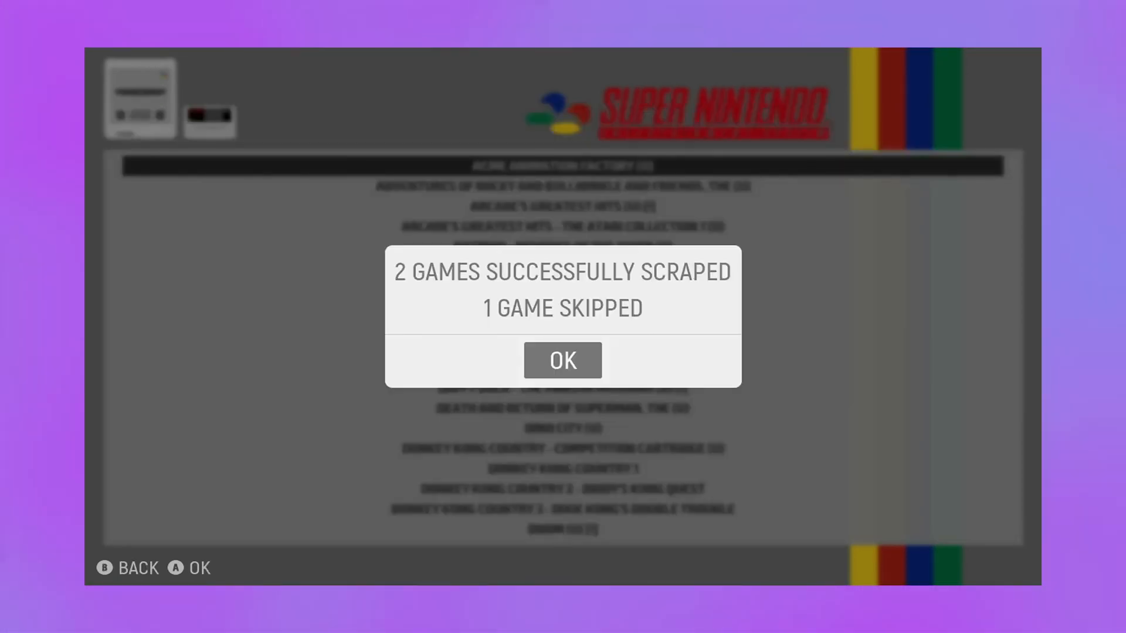
left_click(562, 360)
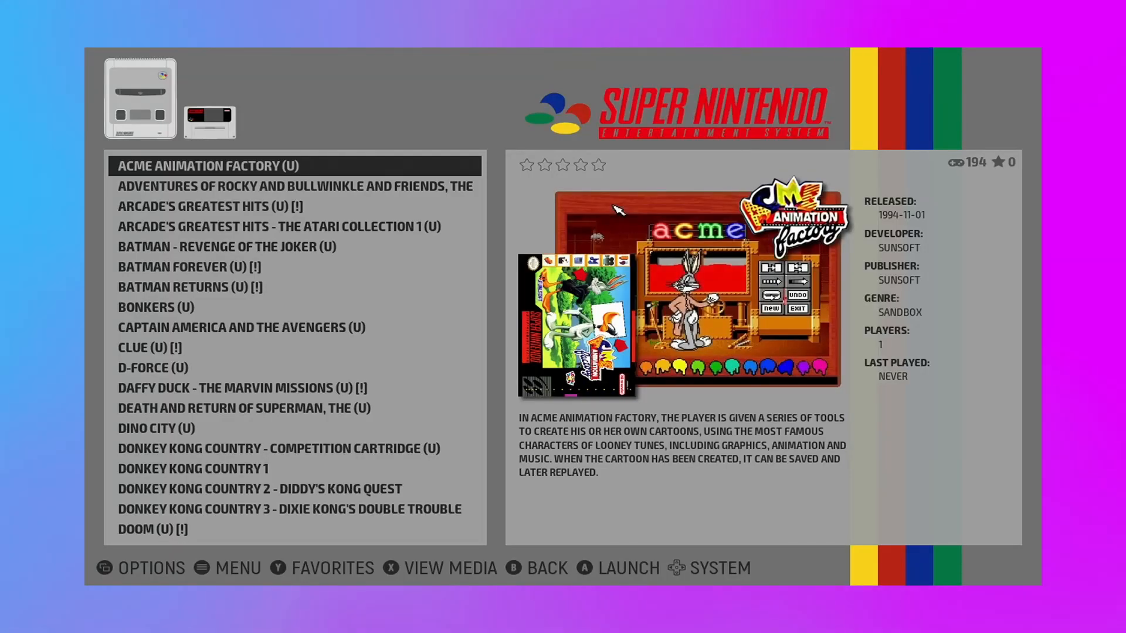